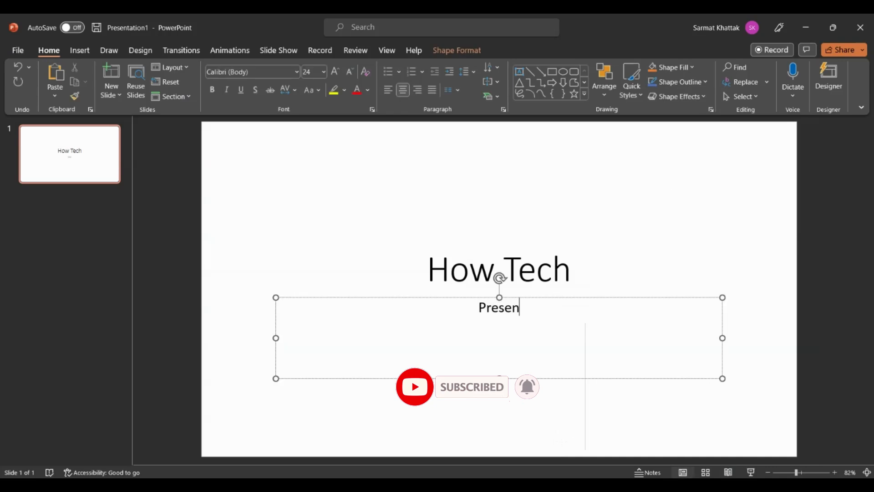
Finish the subtitle so it reads 'Presentation Demo' under the How Tech title.
text(tation Demo)
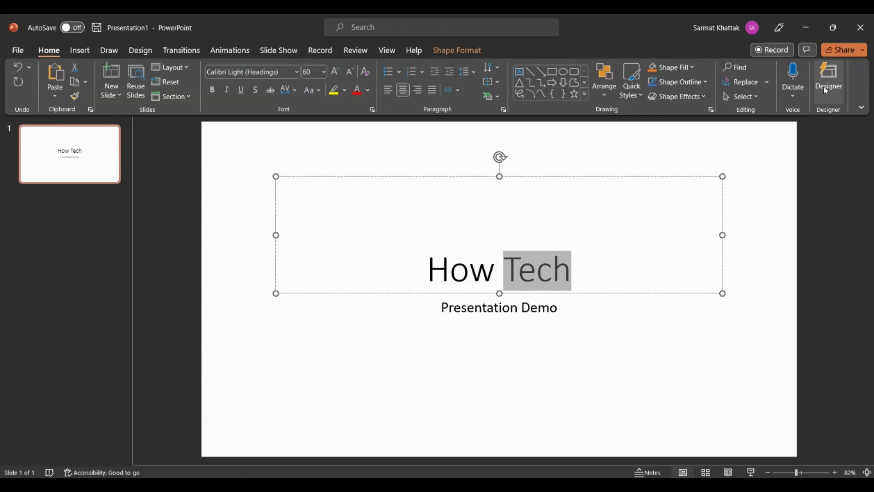
mouse_move(828, 79)
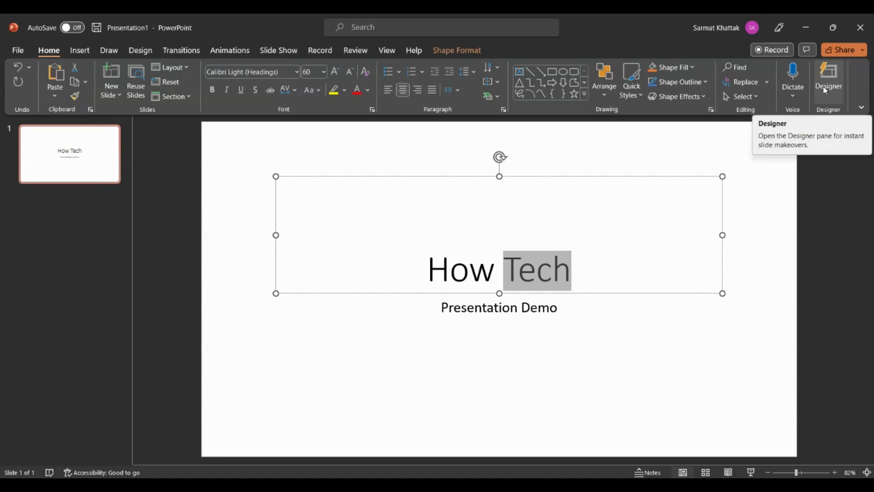
Bring up Designer ideas and preview the pink circle, purple half-circle and dotted-wave designs.
click(828, 79)
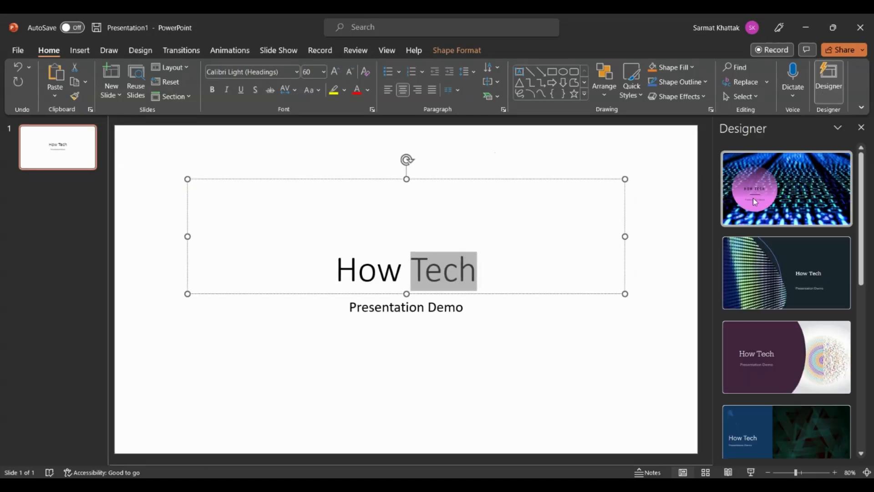
mouse_move(774, 212)
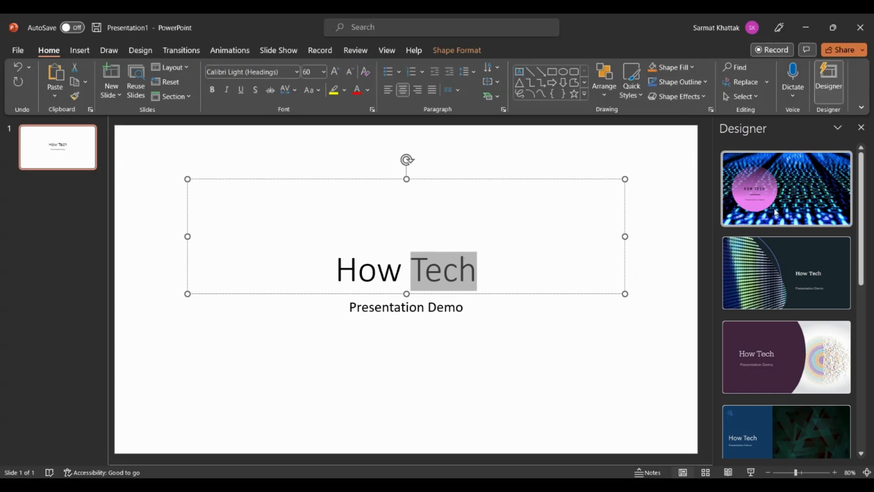
mouse_move(511, 264)
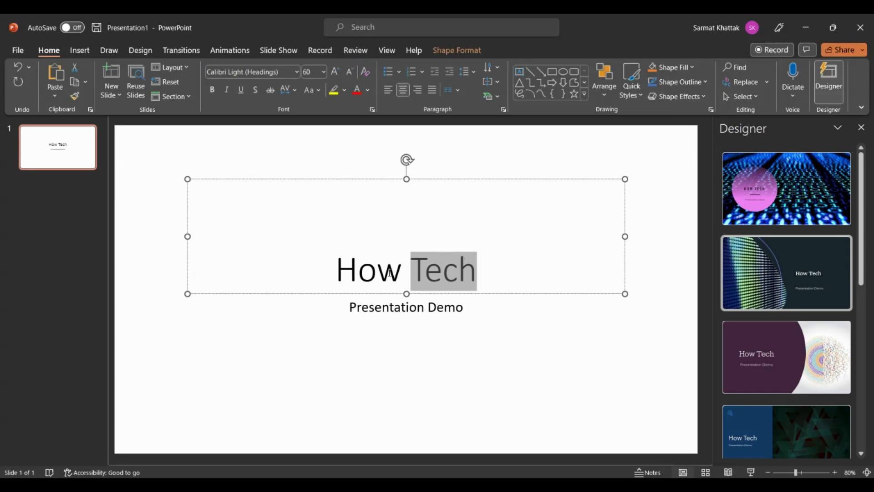
scroll(down, 3)
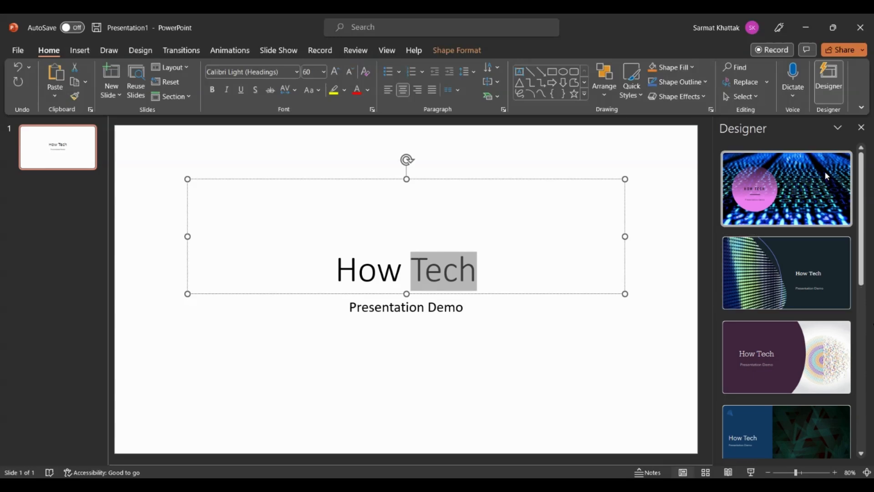
click(786, 188)
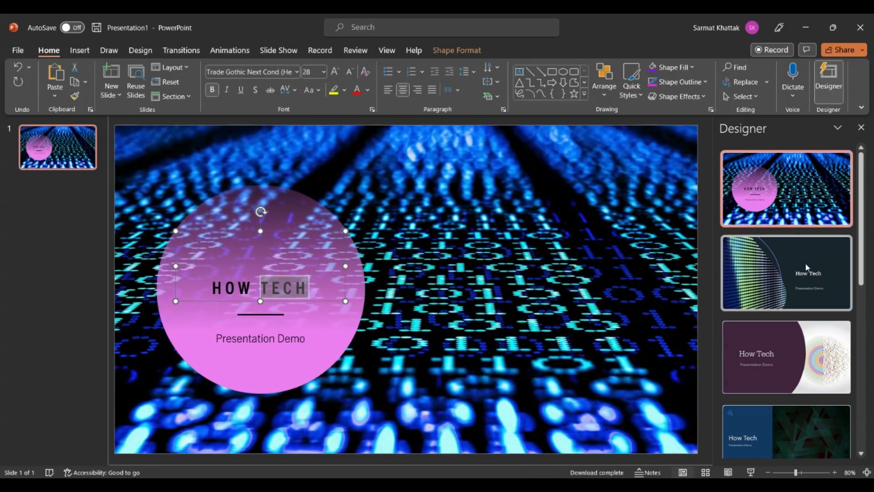
click(785, 357)
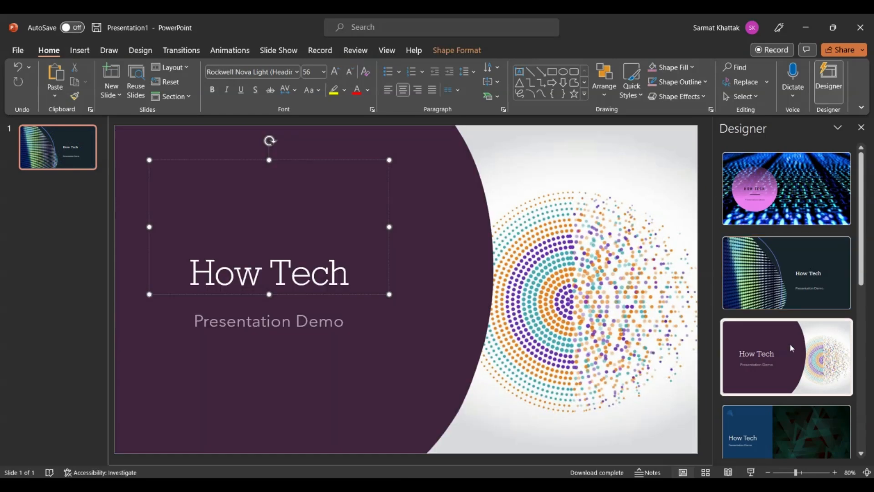
click(785, 272)
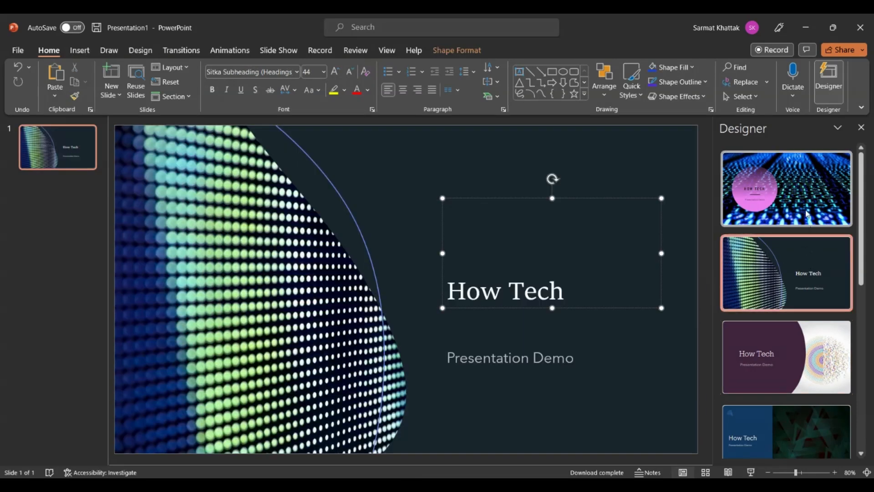
Preview the black HOW TECH and marbled designs, then revert the slide to its plain look.
click(786, 188)
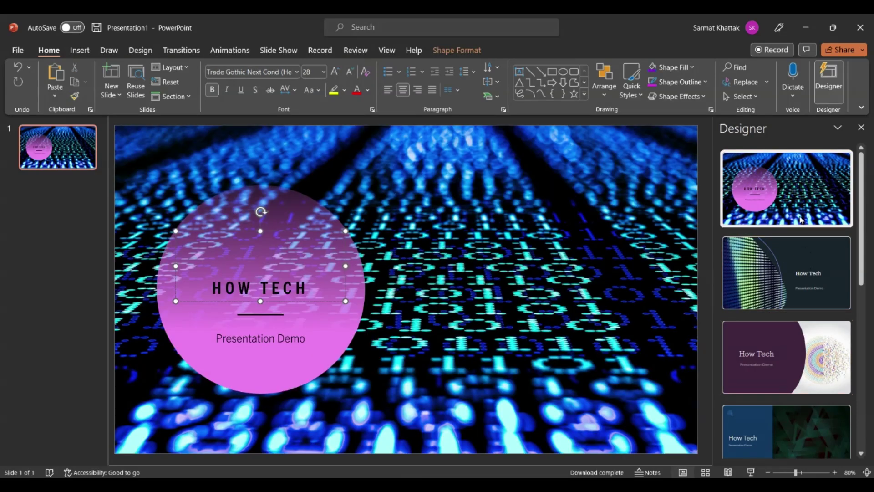
click(784, 356)
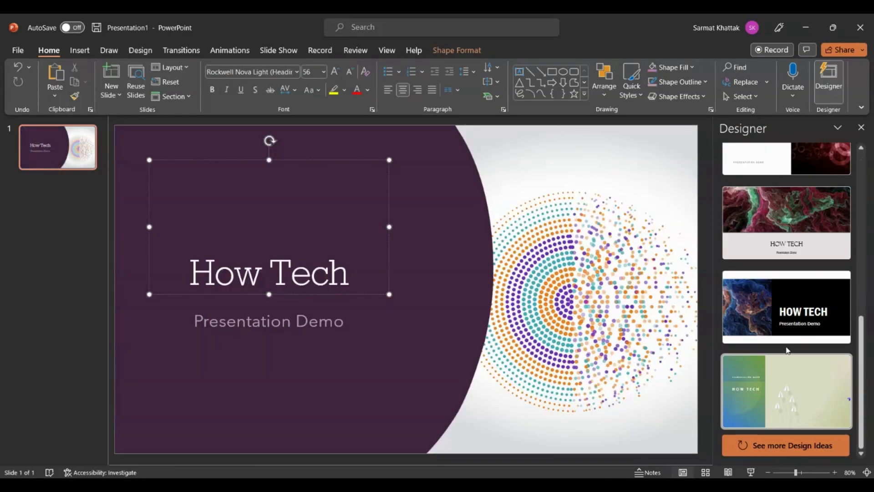
click(786, 222)
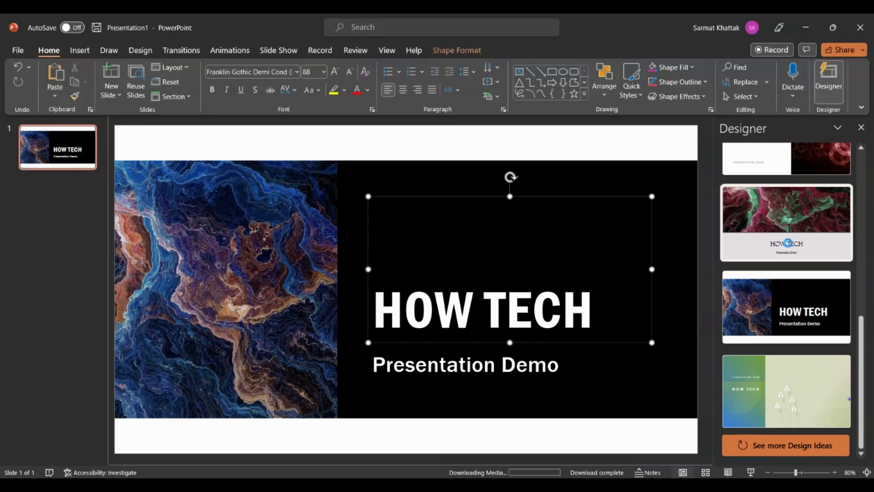
click(784, 187)
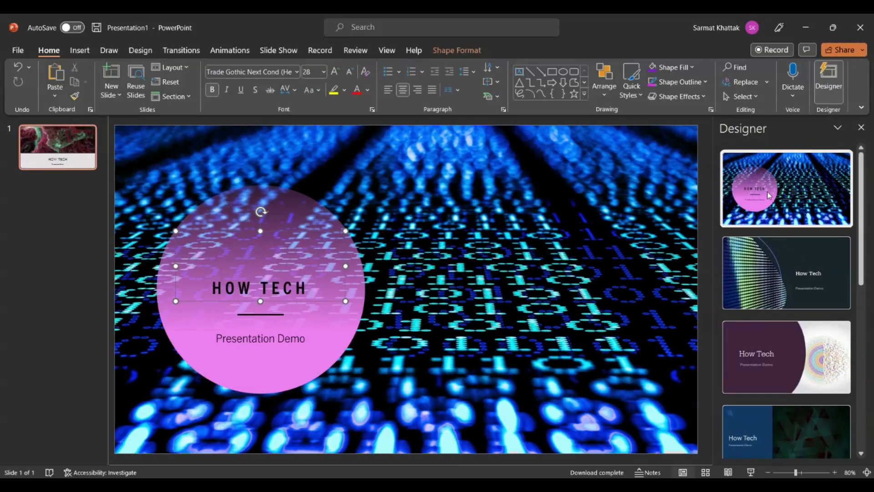
click(785, 188)
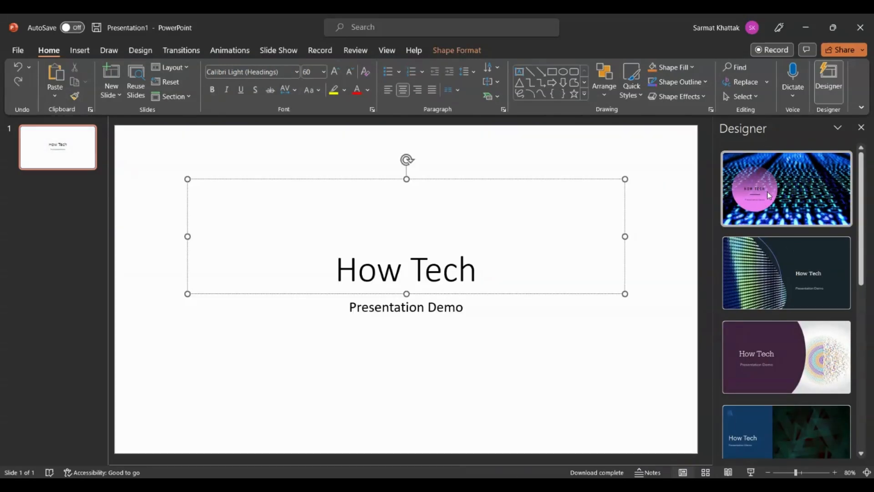
mouse_move(406, 251)
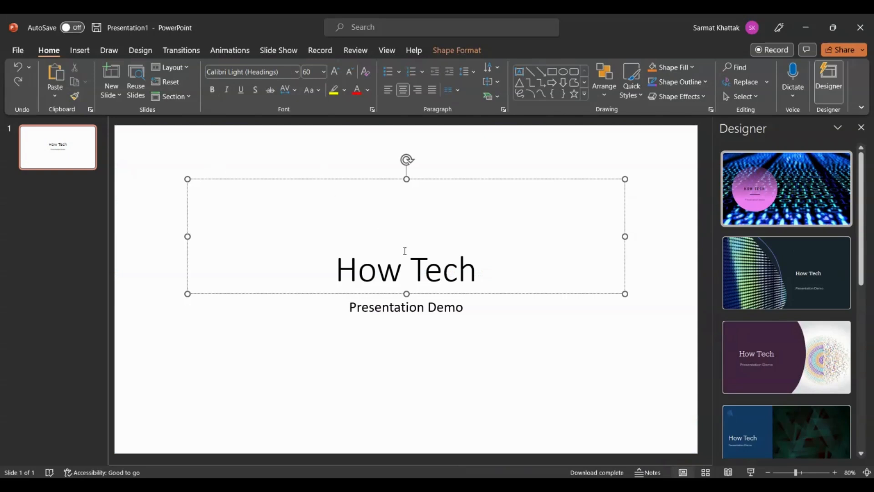
Go to the stock Images library and get ready to search for a photo.
click(79, 50)
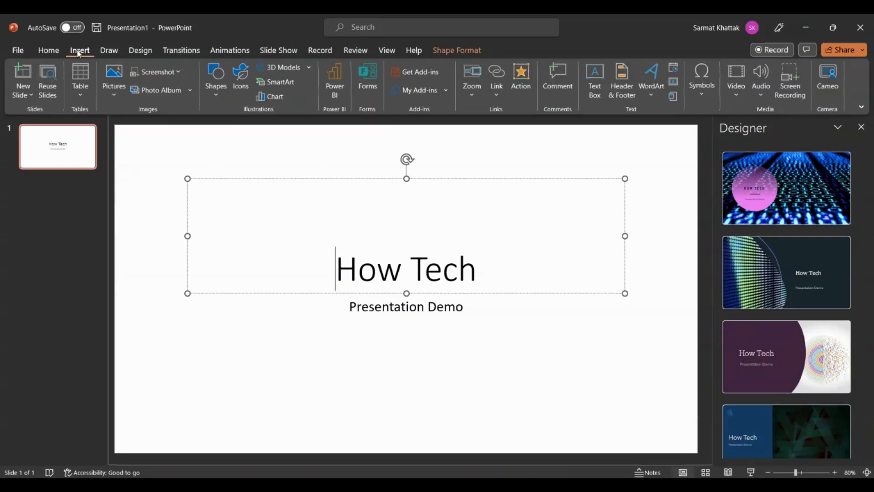
click(240, 78)
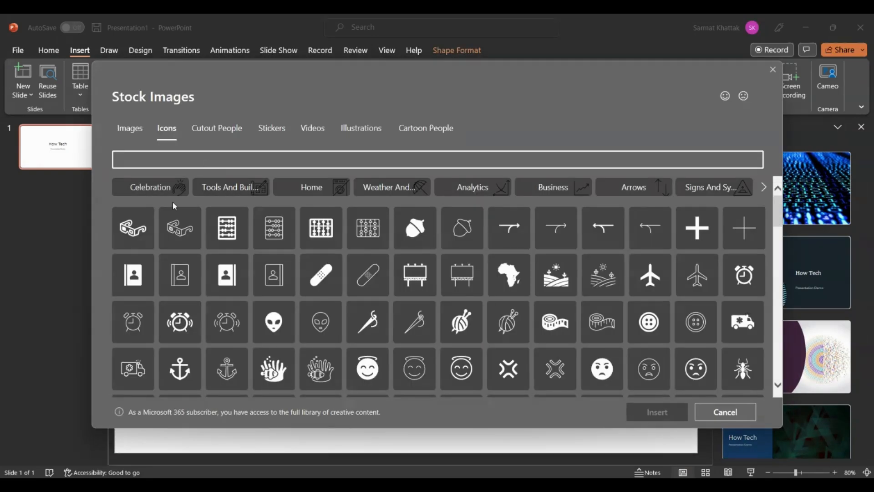
click(130, 127)
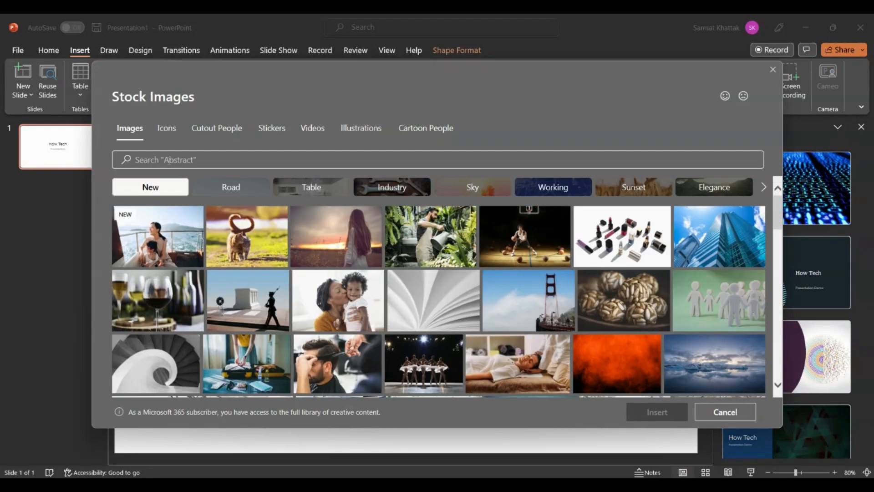
click(438, 160)
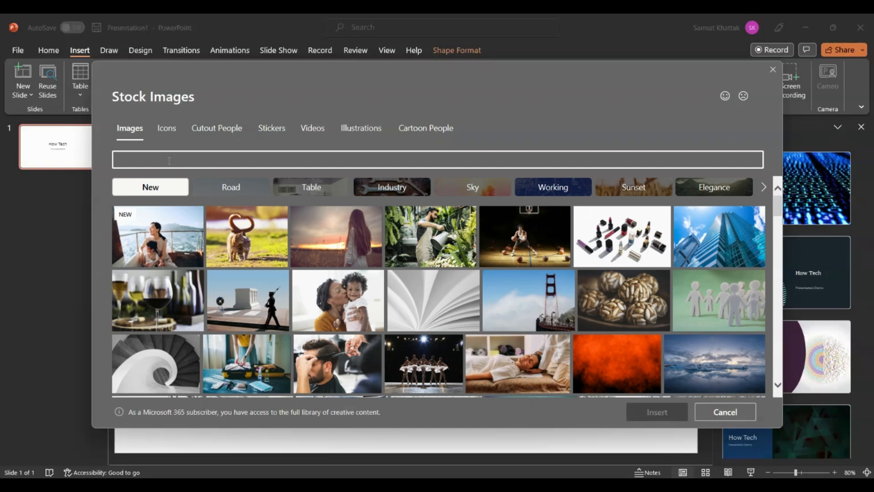
Search 'technology' and insert the photo of three people sharing a tablet.
text(techn)
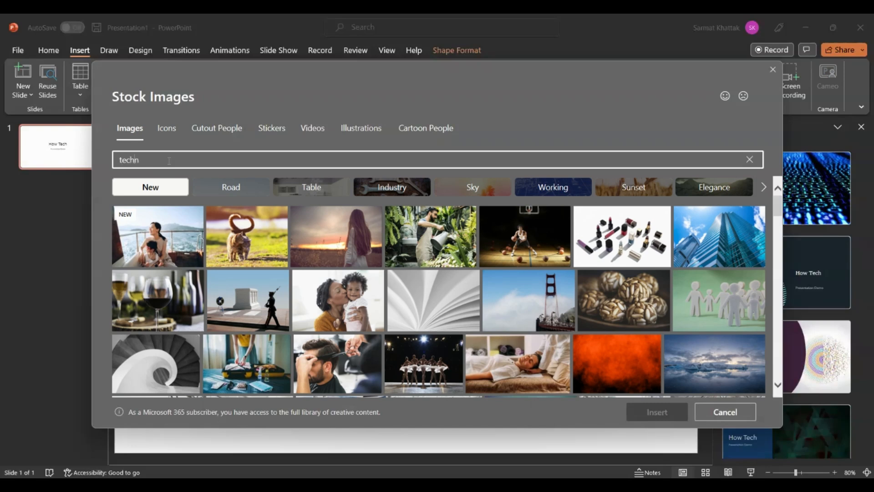
text(ology)
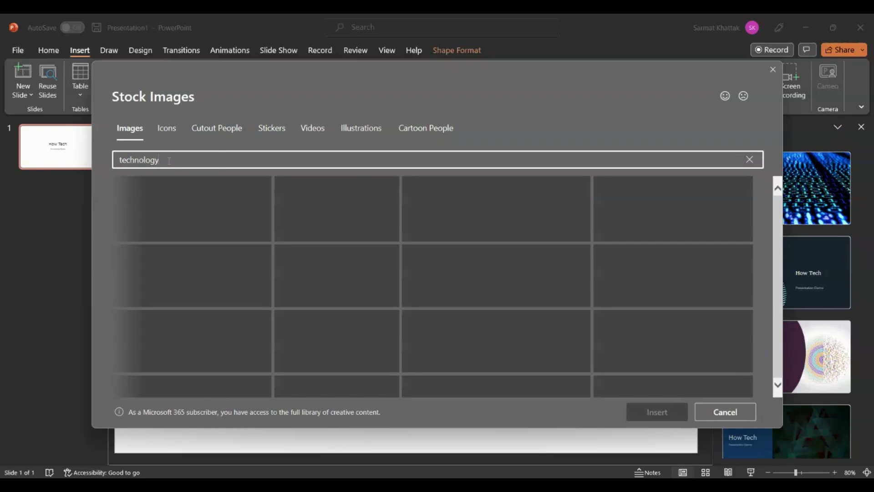
key(Return)
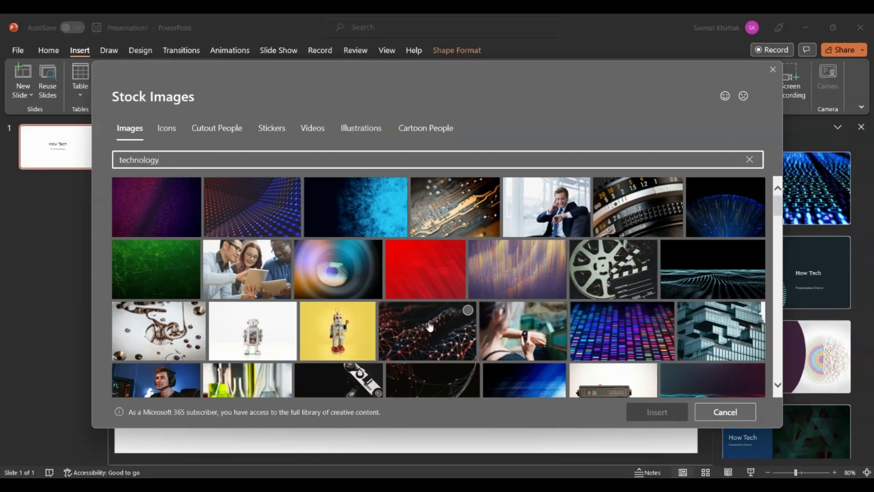
click(246, 269)
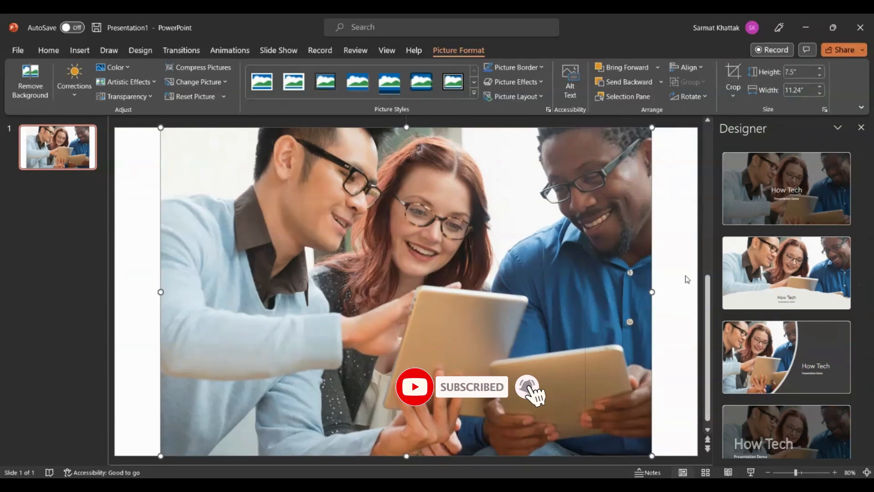
Try the torn-paper and outlined-title photo designs, settling on the dark translucent banner design.
scroll(down, 3)
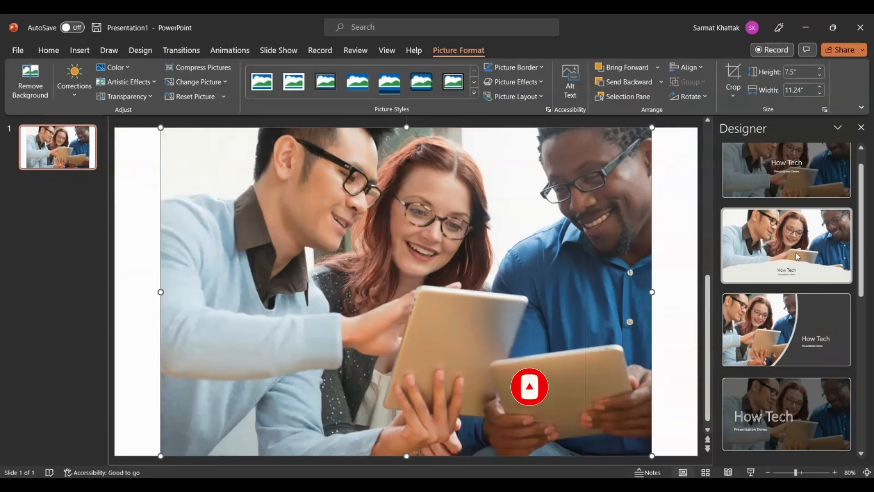
click(786, 245)
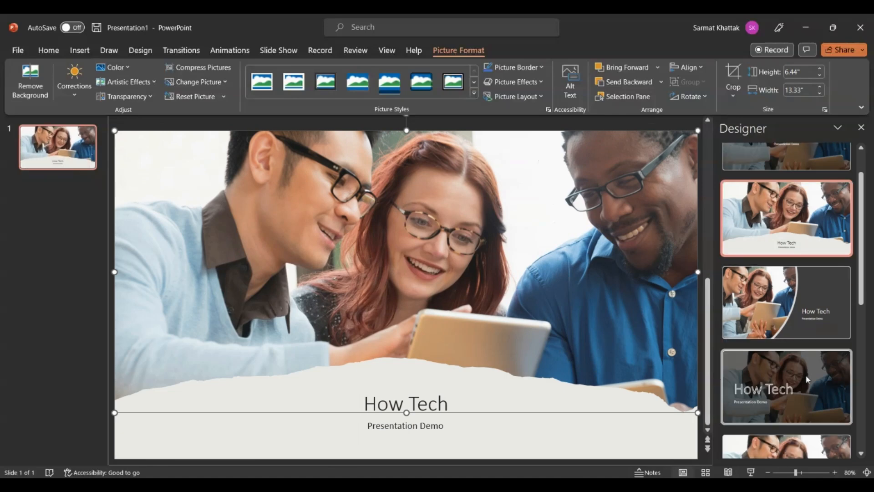
click(785, 385)
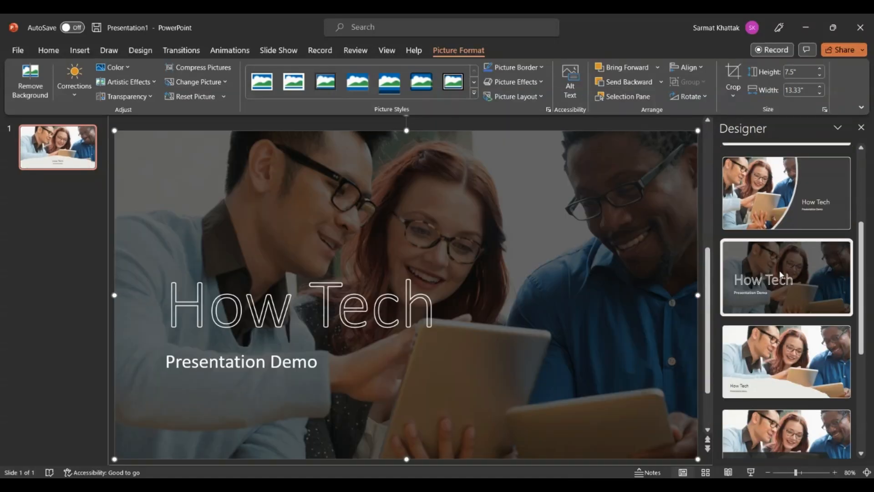
click(784, 277)
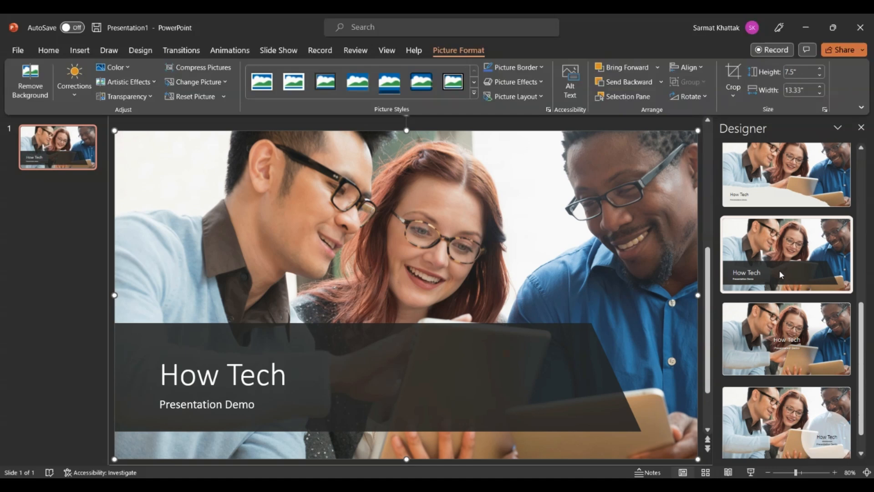
scroll(down, 3)
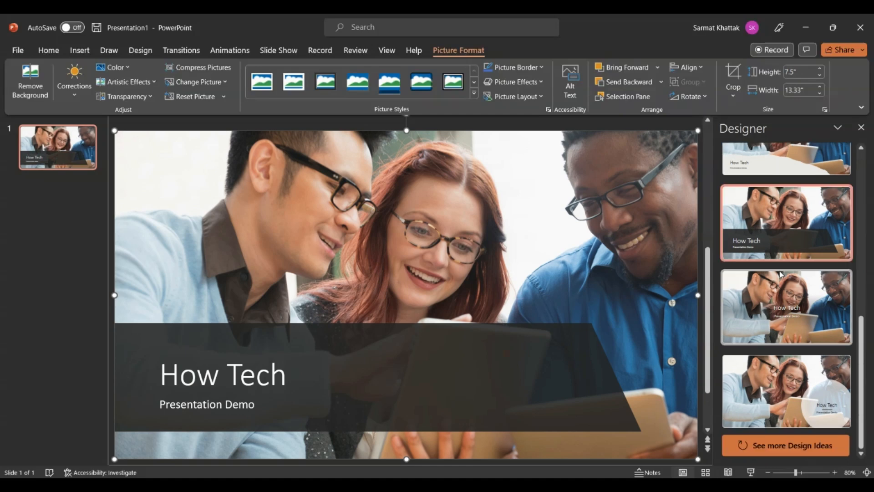
scroll(down, 3)
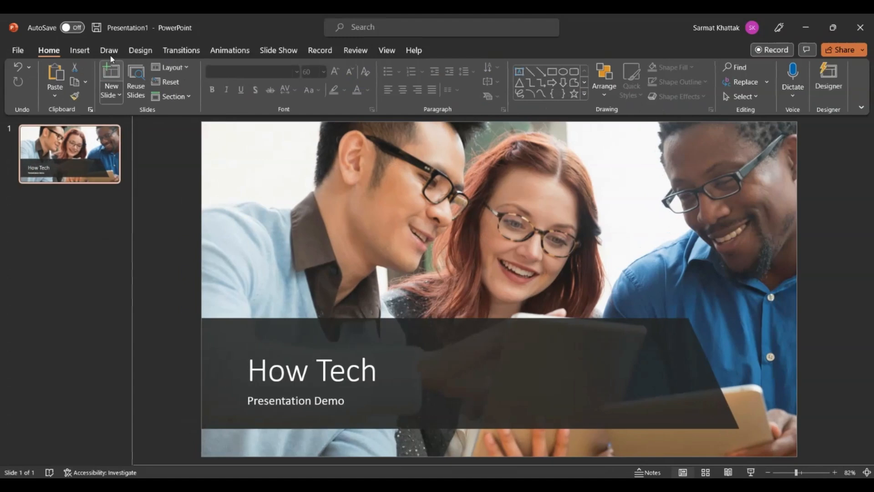
Add a Title and Content slide titled 'What kind of Videos How Tech Creates?' and begin the first bullet.
click(111, 82)
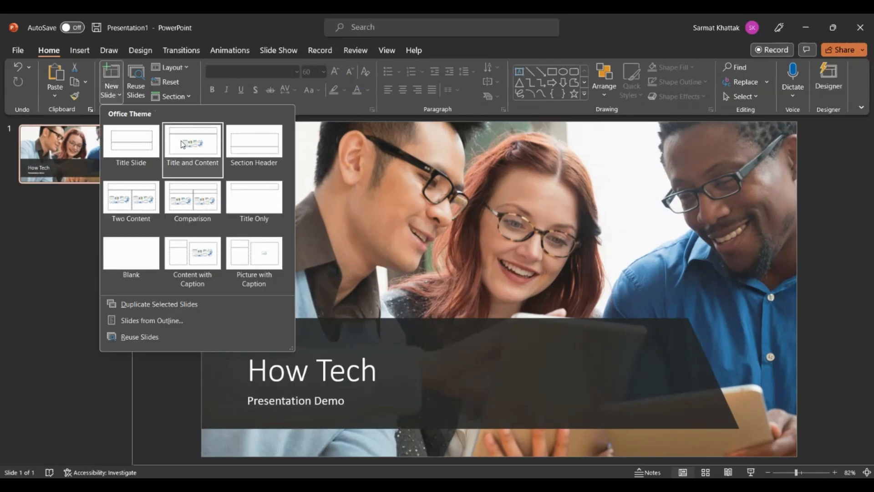
click(192, 144)
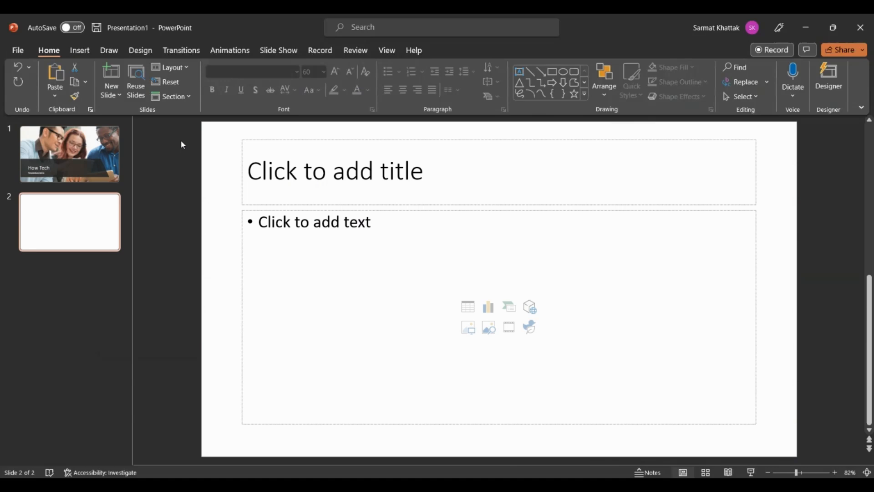
text(W)
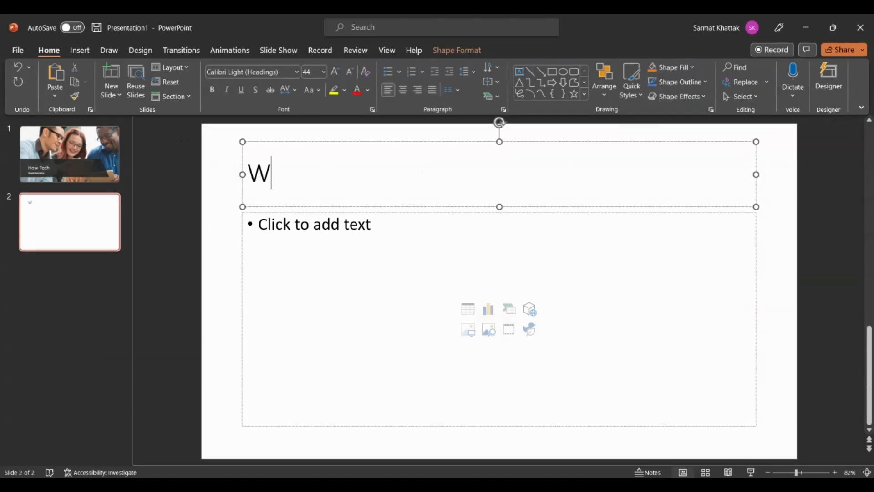
text(hat kin)
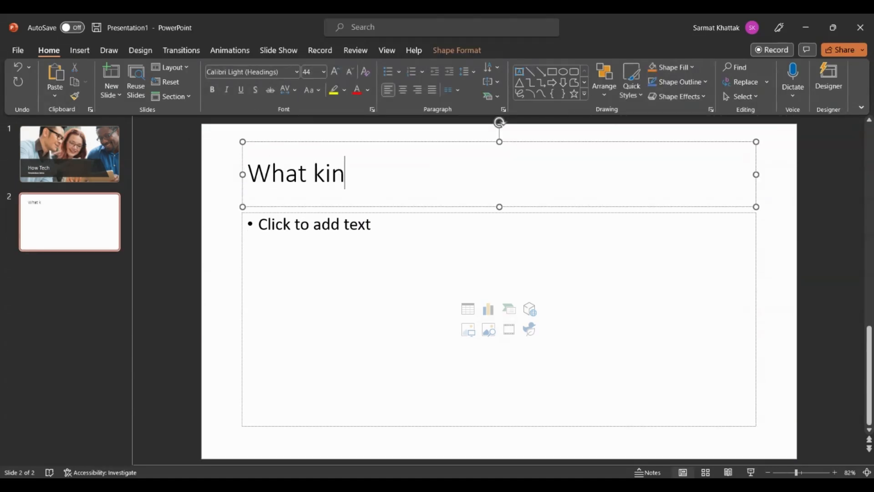
text(d of Video)
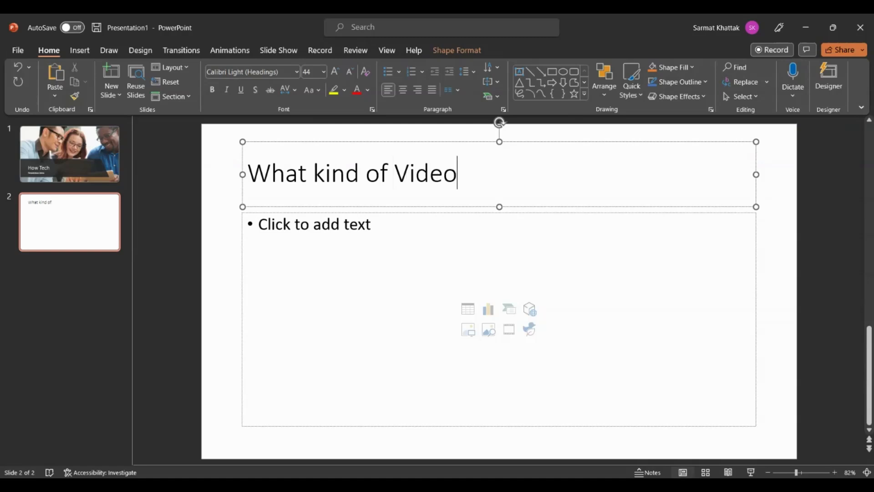
text(s How)
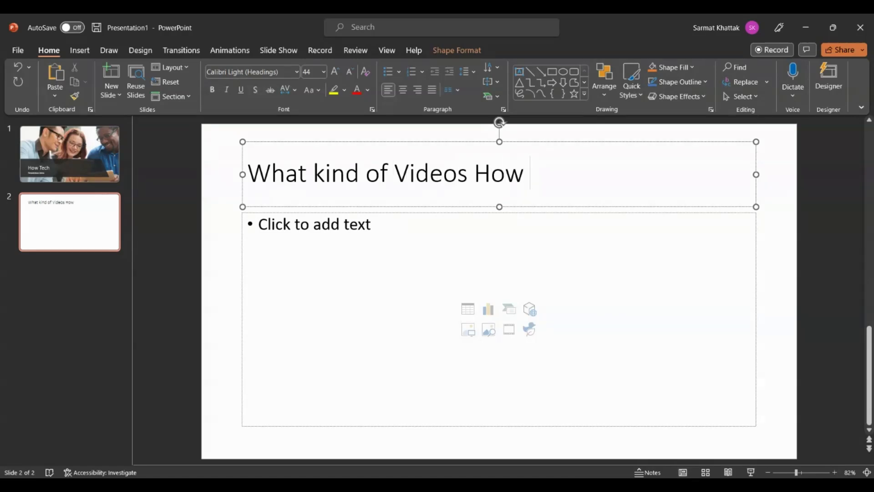
text(Tech Creates)
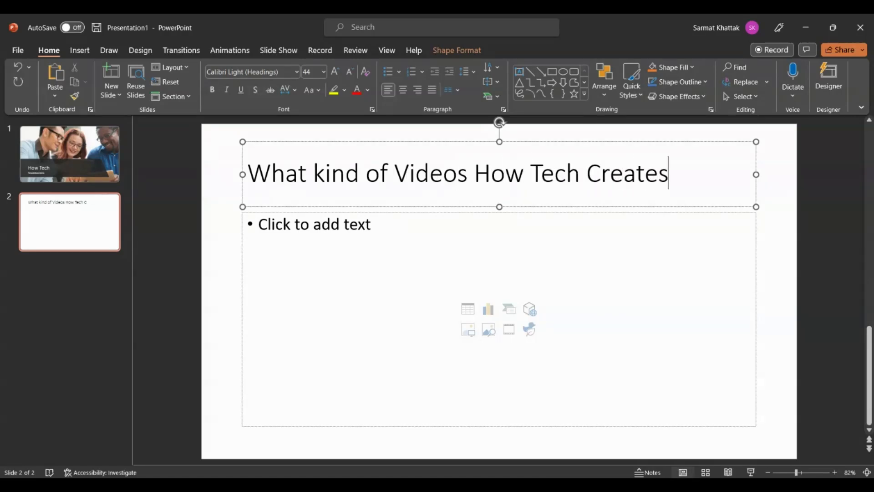
text(?)
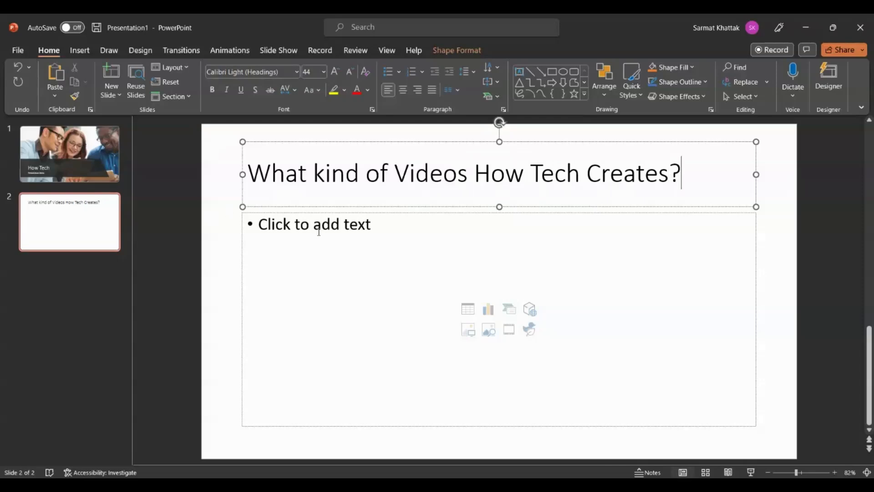
text(ChatGP)
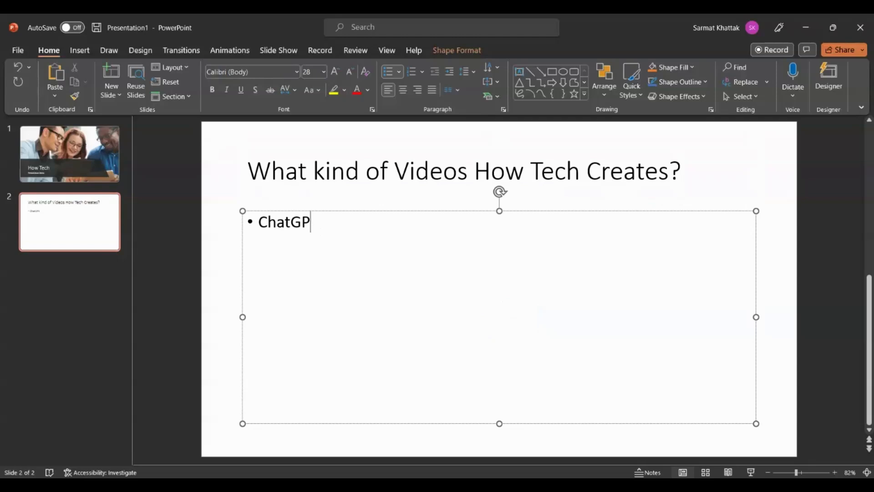
Enter the bullets ChatGPT Related, Excel Tips, Log Design and Windows Tips and Tricks.
text(T Related)
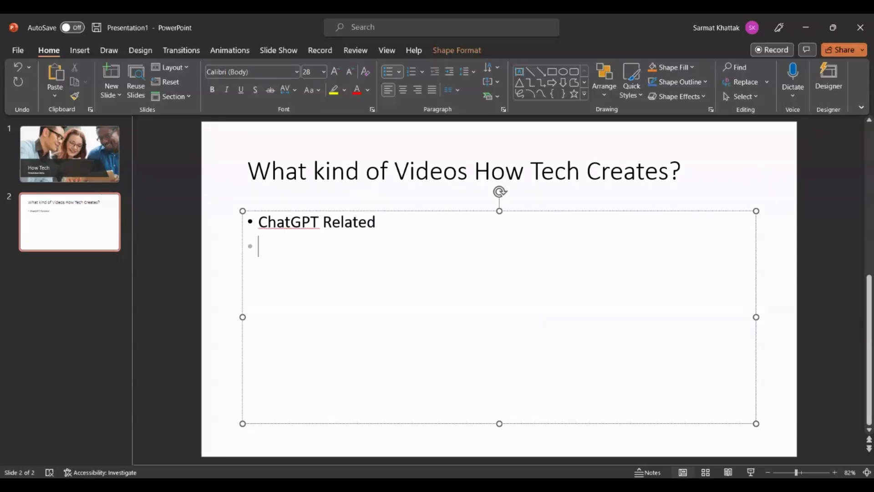
text(Excel)
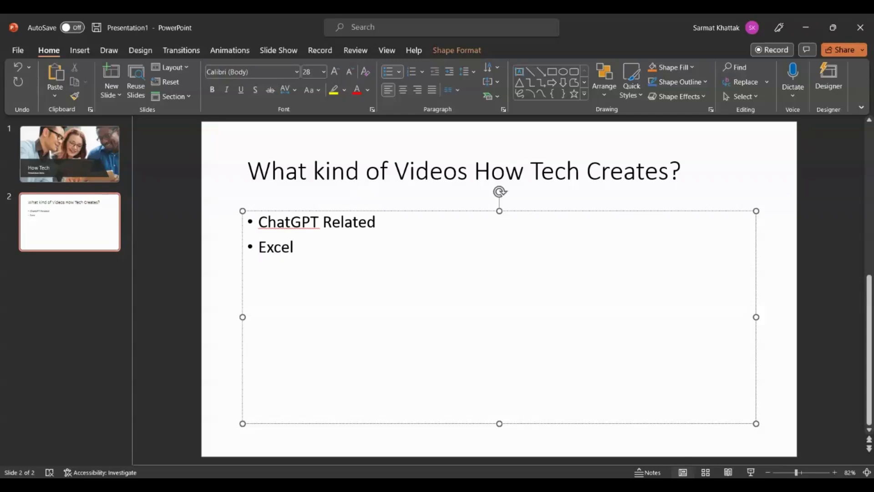
text(Tips)
text(Log)
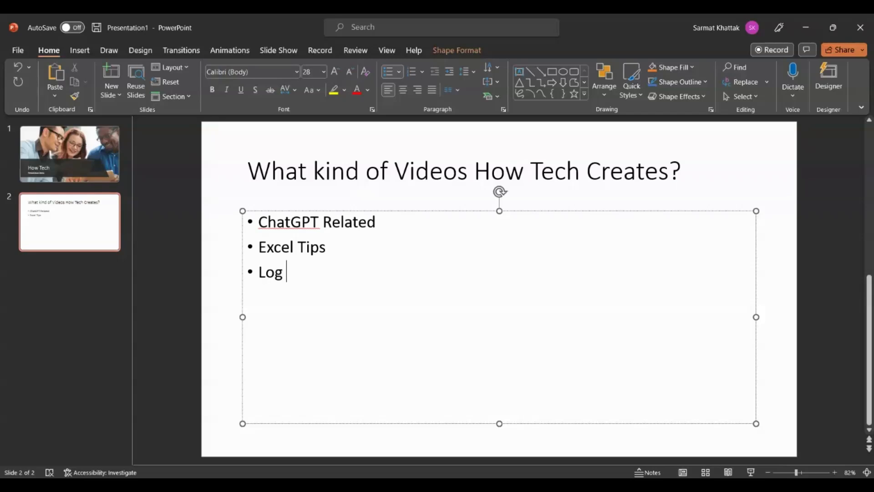
text(Design)
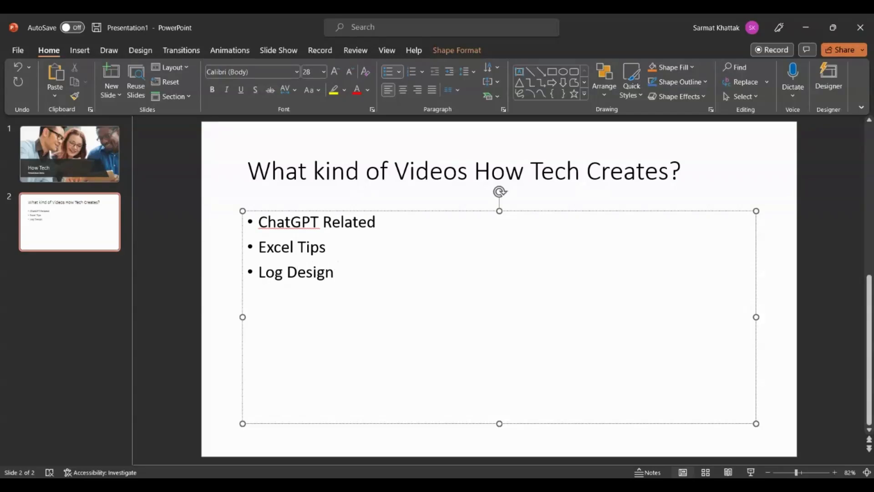
text(Wh)
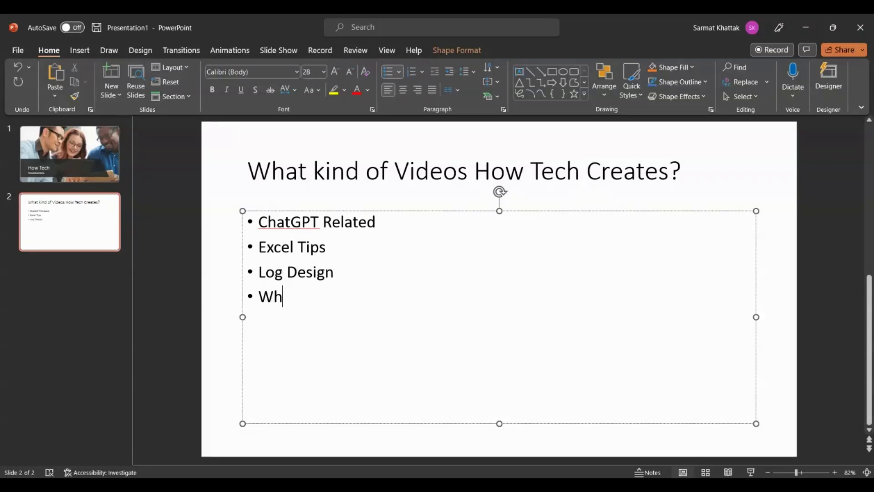
text(inwode)
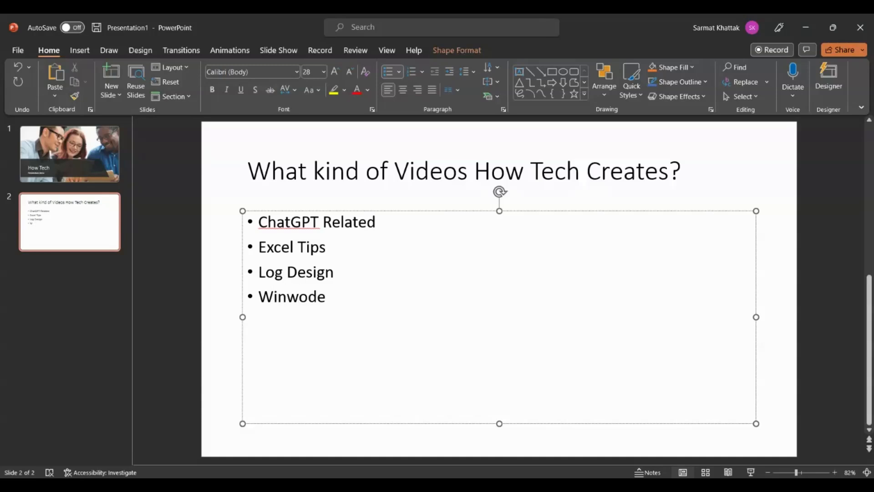
text(Windows)
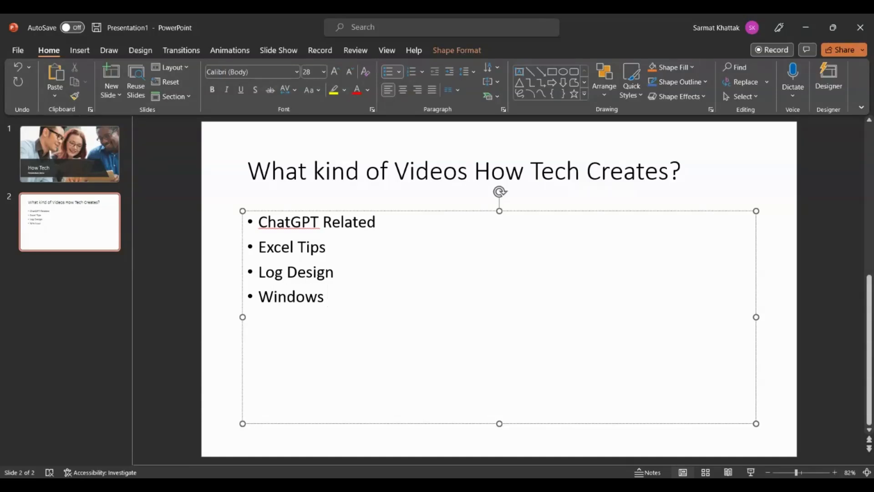
text(Tips and Tricks)
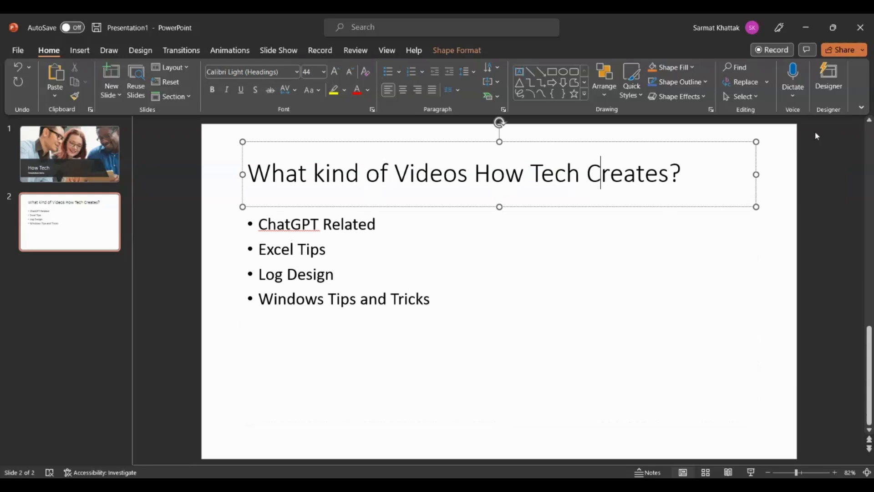
Preview the blue side-panel, dark green-bar and orange gradient designs on slide 2.
click(828, 78)
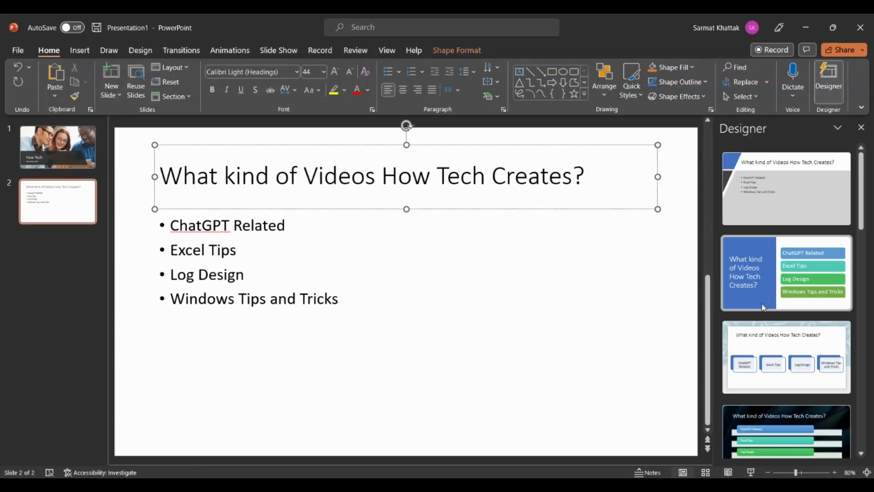
mouse_move(779, 270)
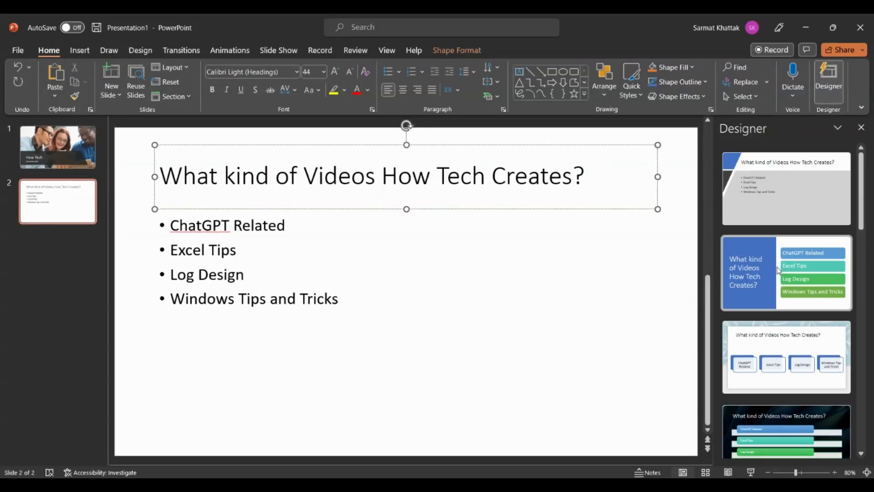
click(786, 272)
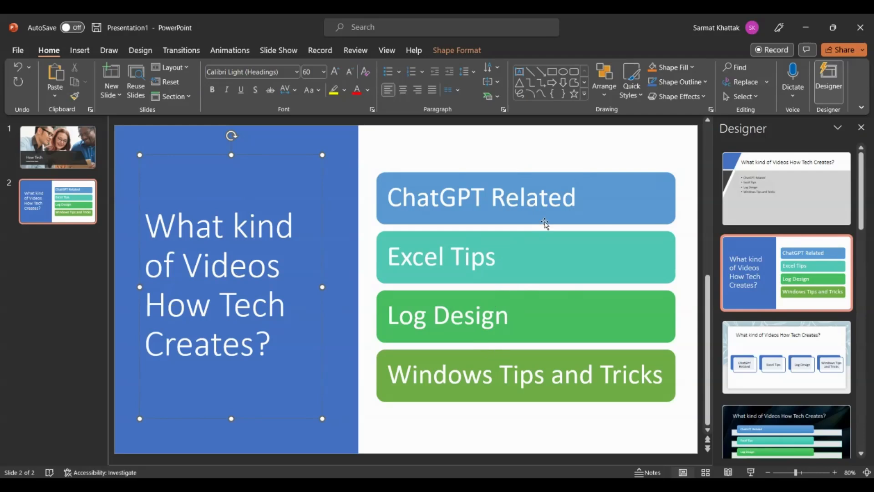
mouse_move(476, 320)
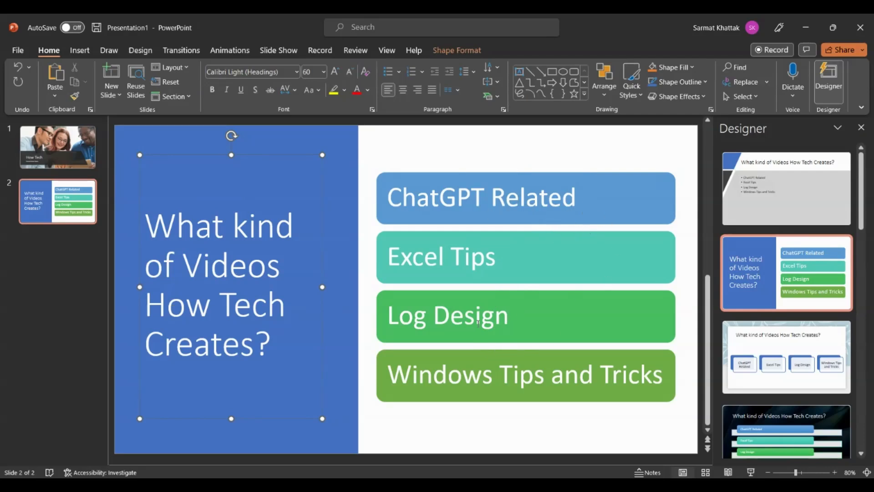
mouse_move(495, 352)
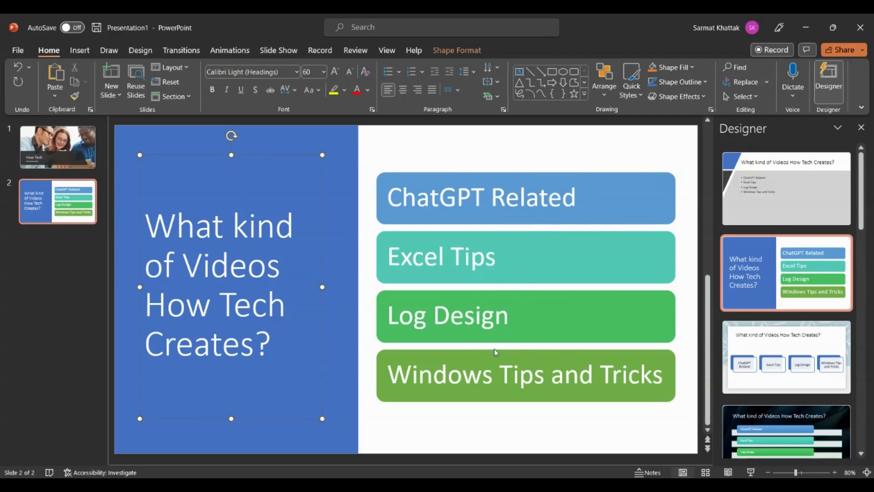
mouse_move(797, 365)
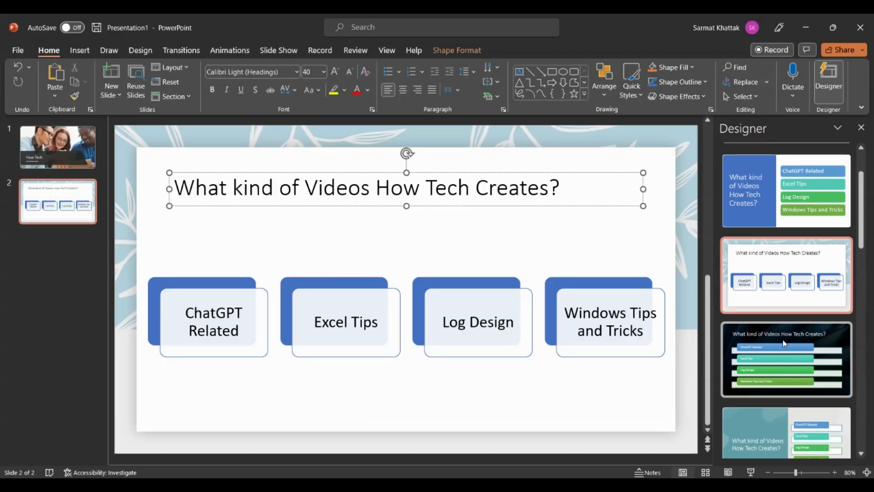
click(785, 359)
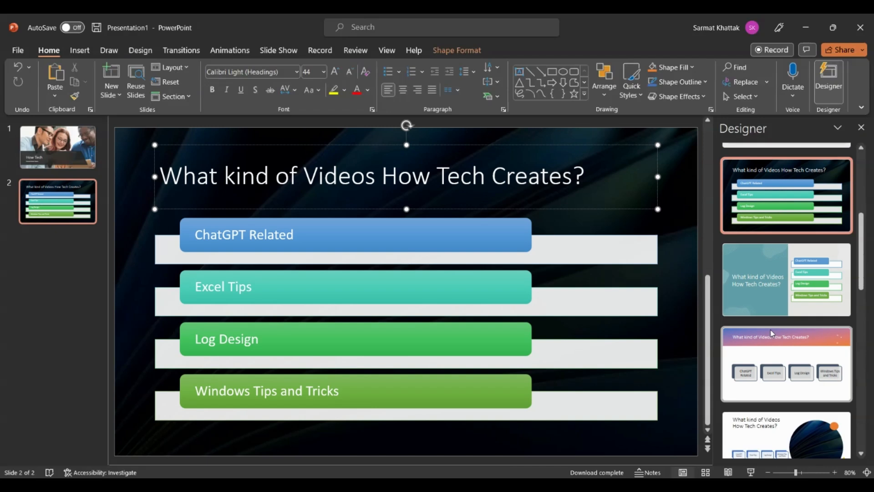
click(786, 363)
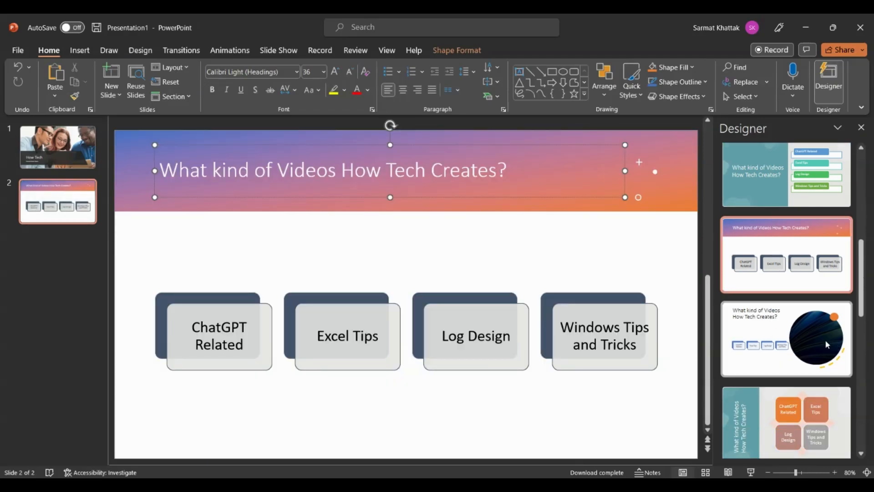
Preview the dark circle and teal sidebar designs, leave the four-arrow diagram, and show slide 1.
click(786, 339)
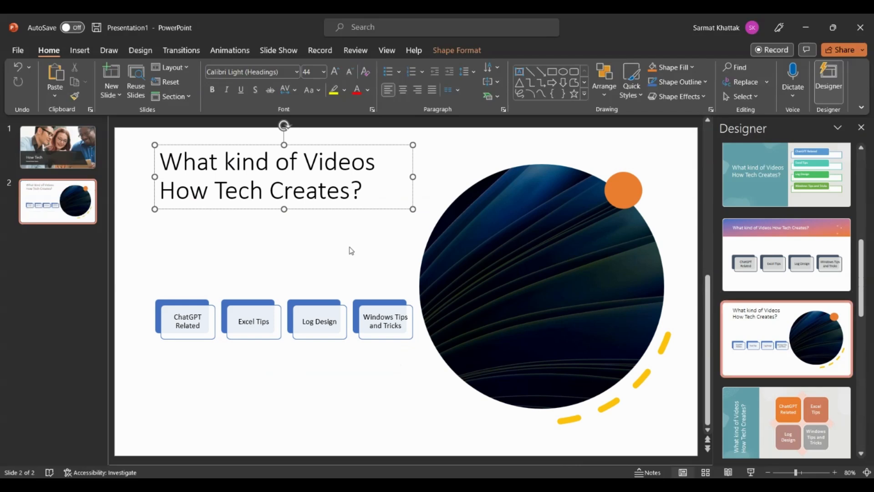
click(786, 420)
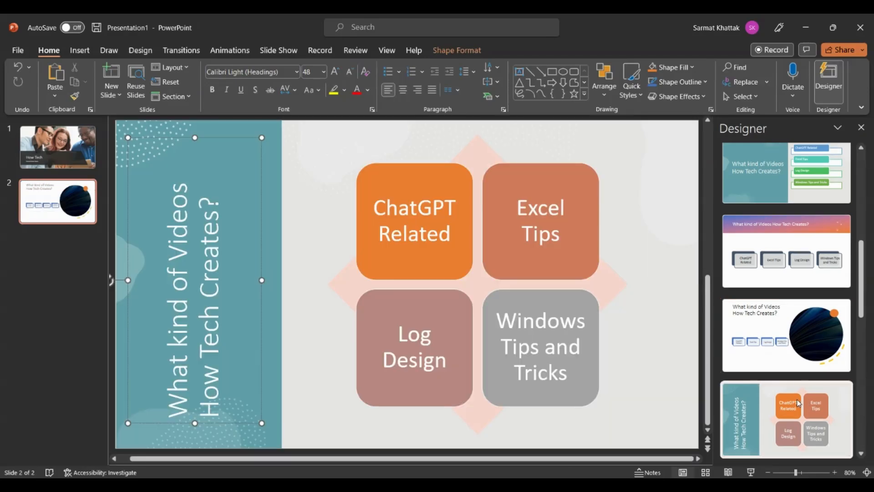
scroll(down, 3)
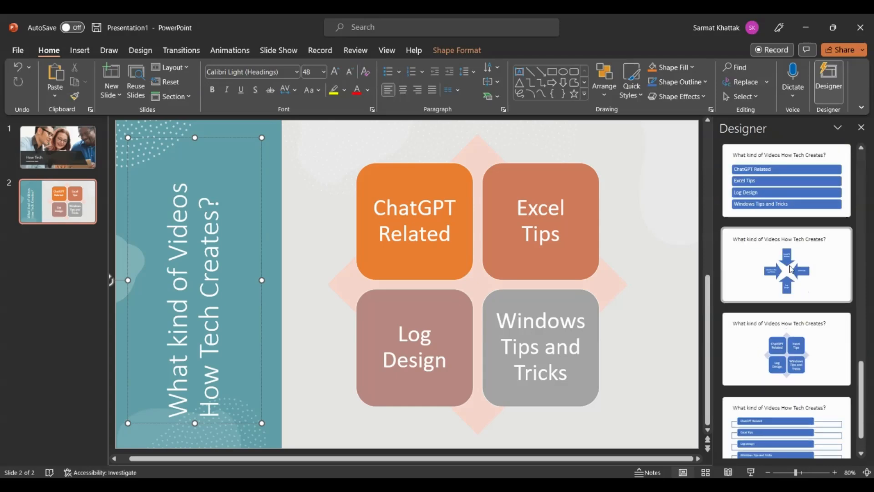
click(58, 147)
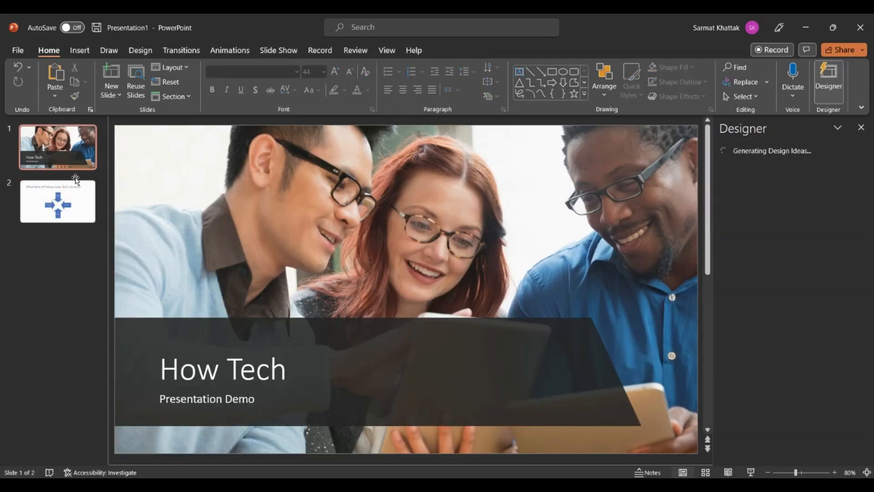
Return to slide 2 and apply the blue side-panel design with coloured topic bars.
click(56, 201)
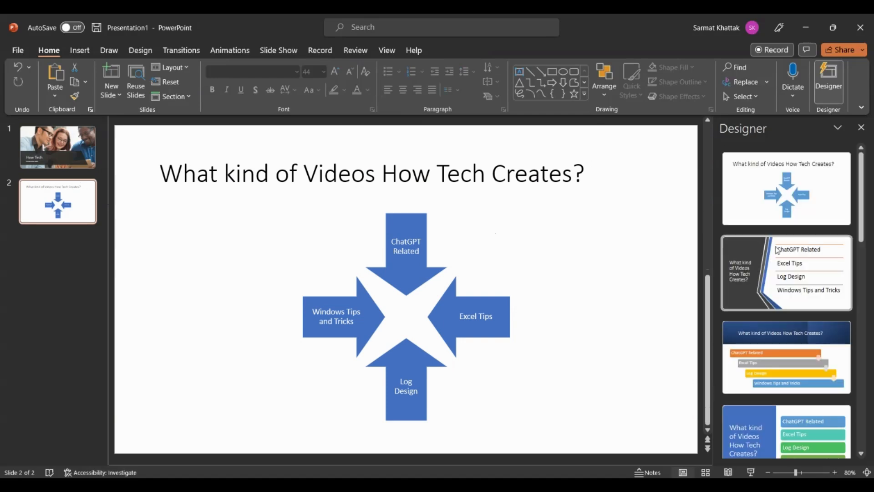
scroll(down, 3)
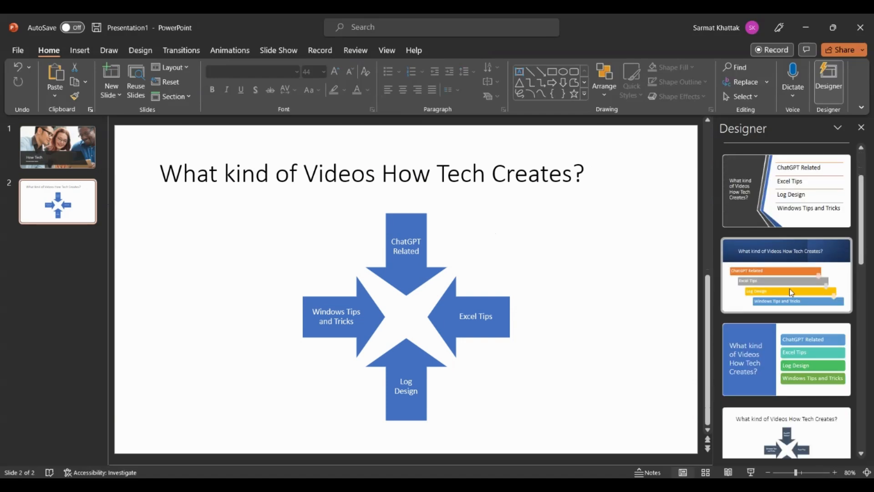
click(785, 358)
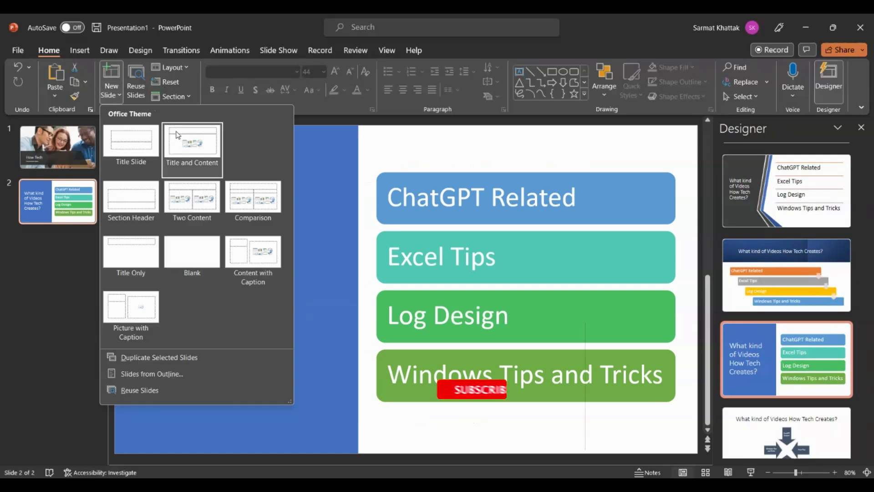
Add a third Title and Content slide titled 'Any Recommendations'.
click(192, 143)
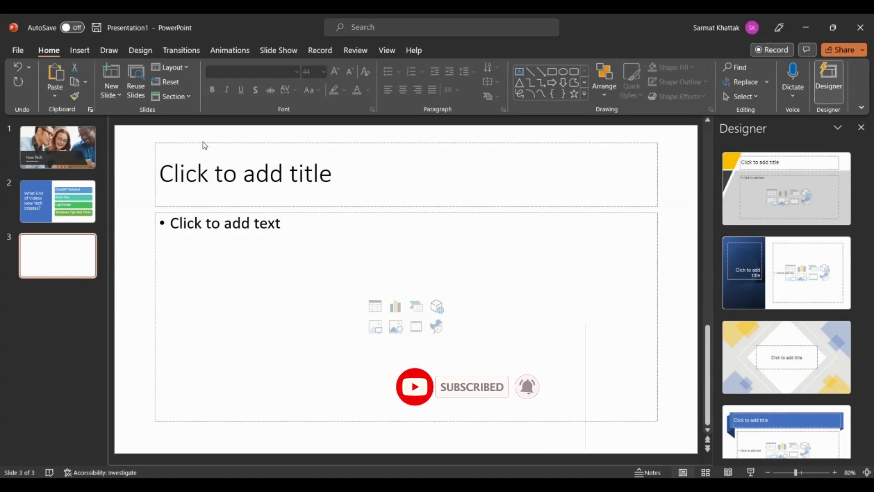
text(Any Recommen)
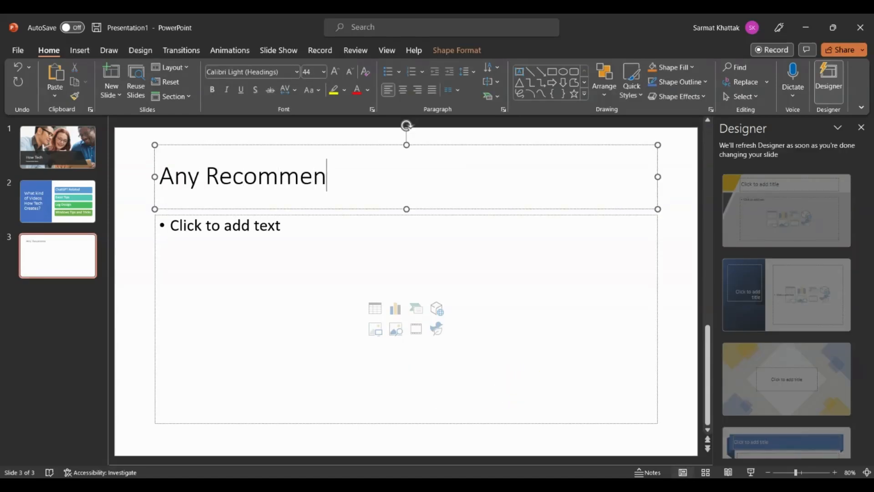
text(dations)
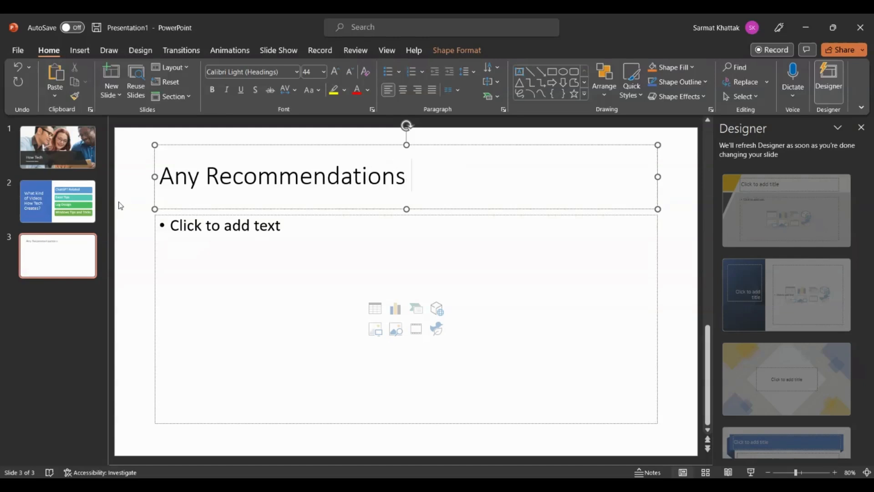
click(223, 225)
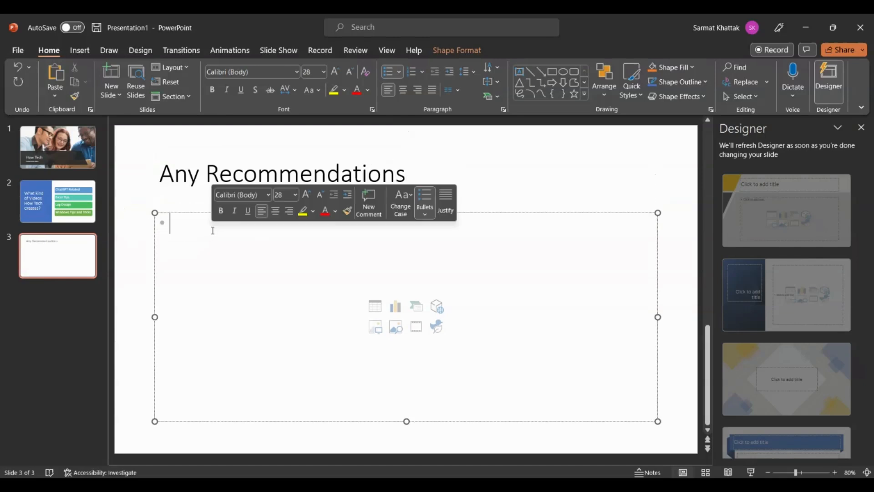
Write the first bullet asking 'Anything you would like me to cover?'.
text(AA)
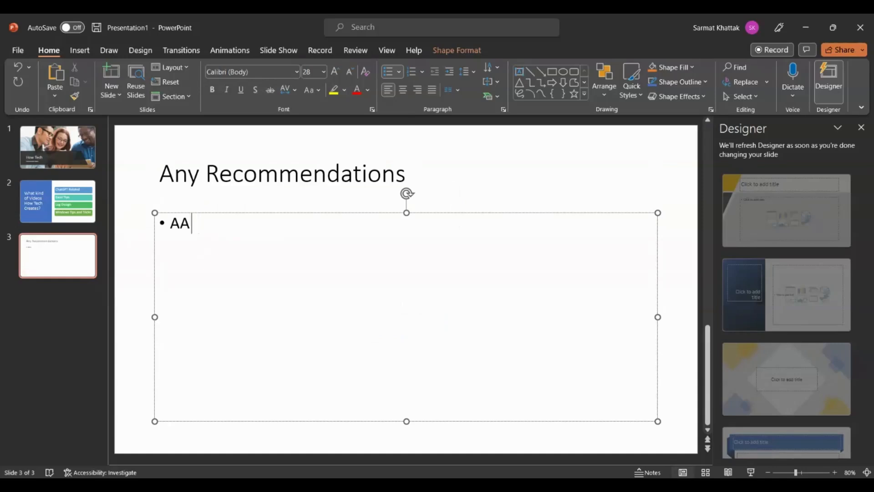
text(ntyin)
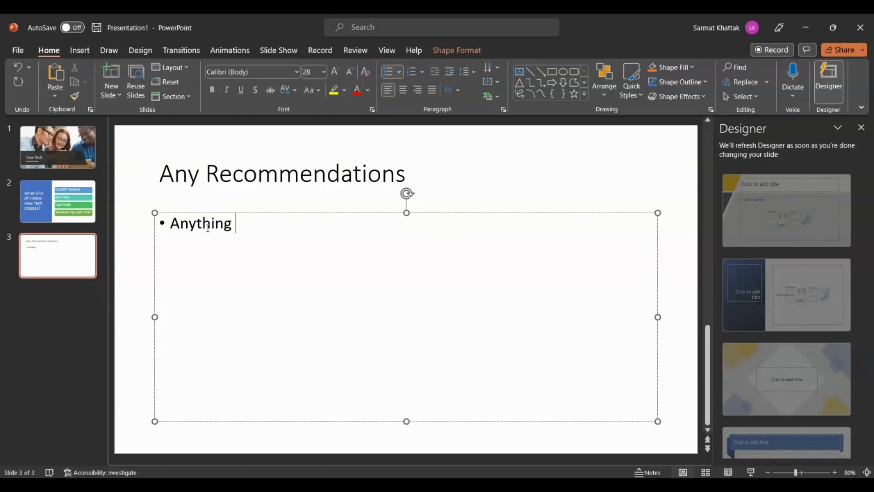
text(you would l)
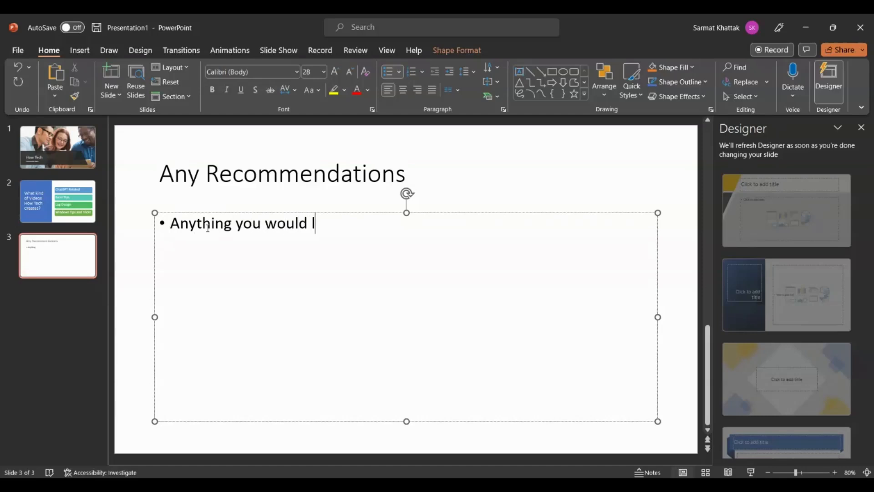
text(like me t)
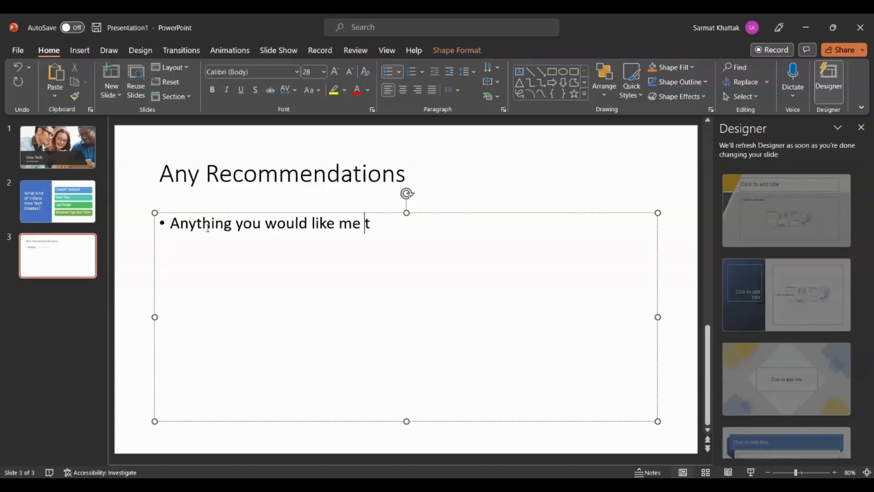
text(o cover?)
text(Any)
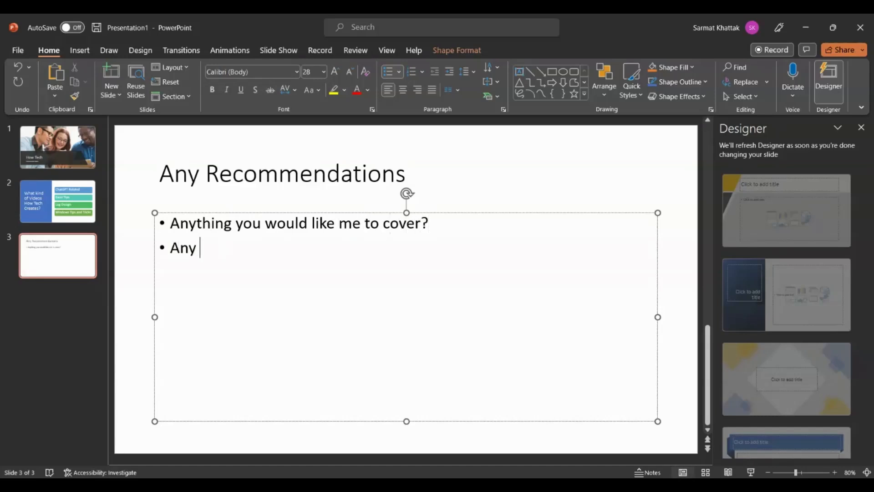
Write the second bullet inviting suggestions to be put in the comments below.
text(suggestions)
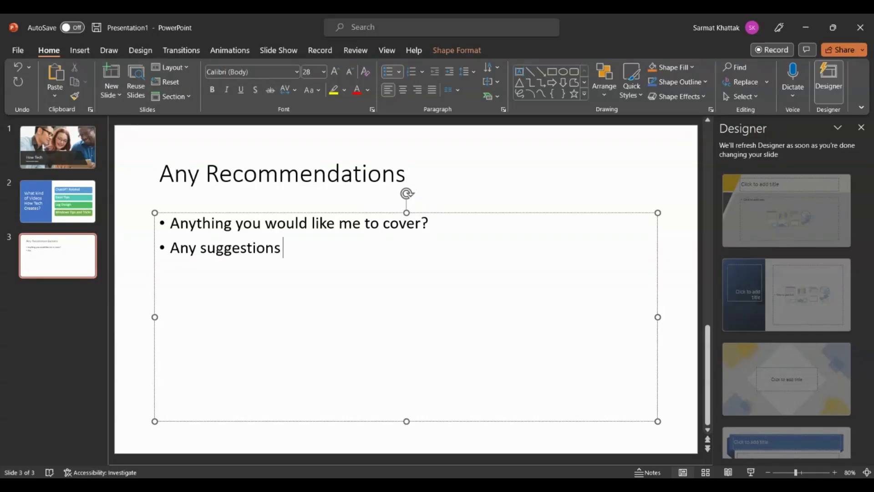
text(you have for m)
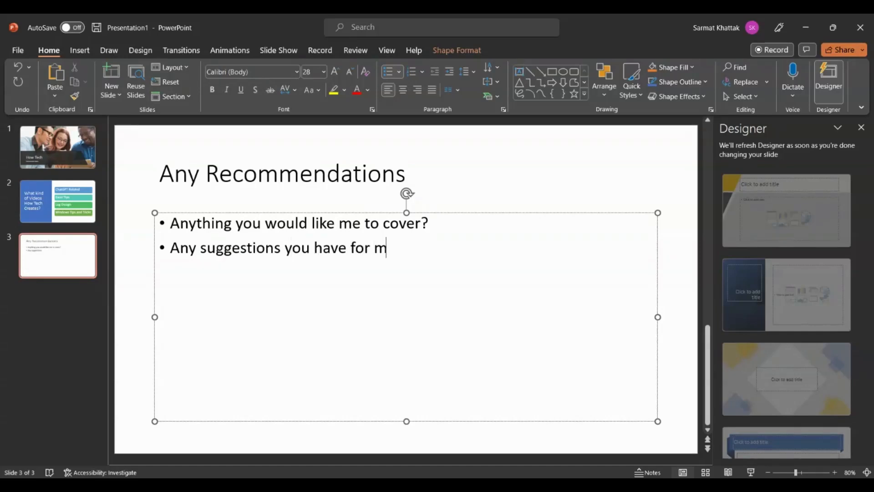
text(e, put them)
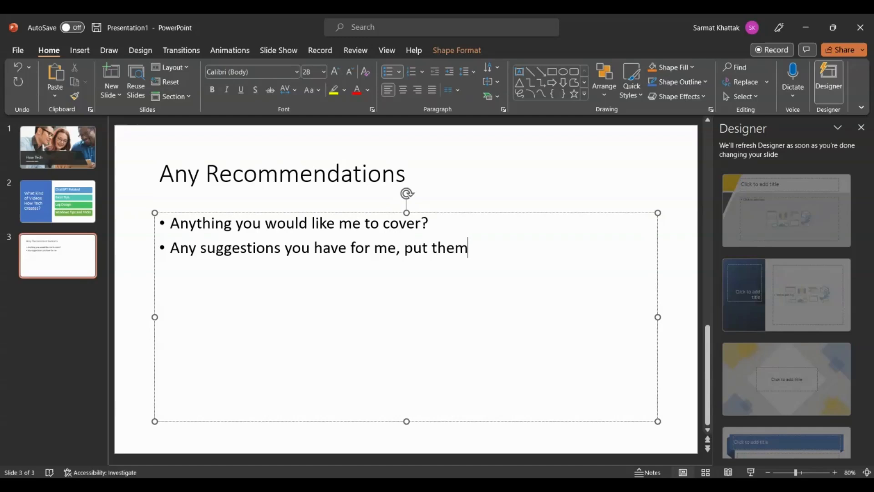
text(in the comment)
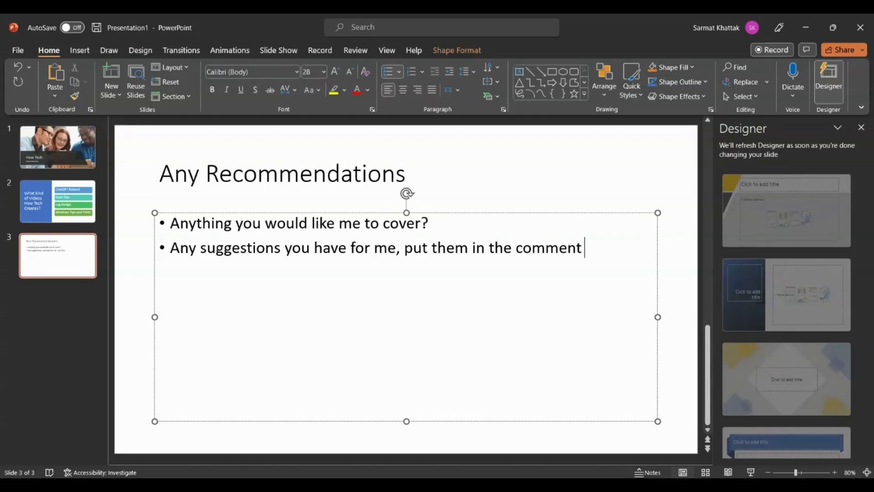
text(below)
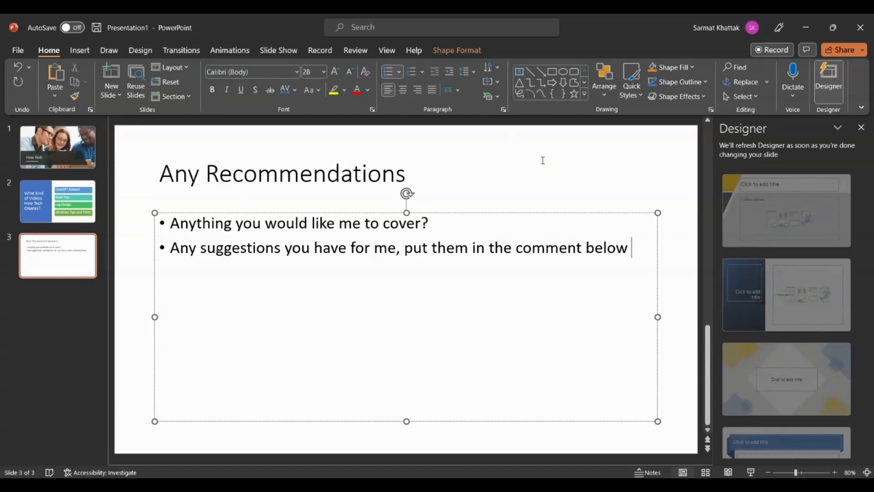
Reopen Designer and apply the layout with smiley and chat-bubble icons beside the two prompts.
click(860, 128)
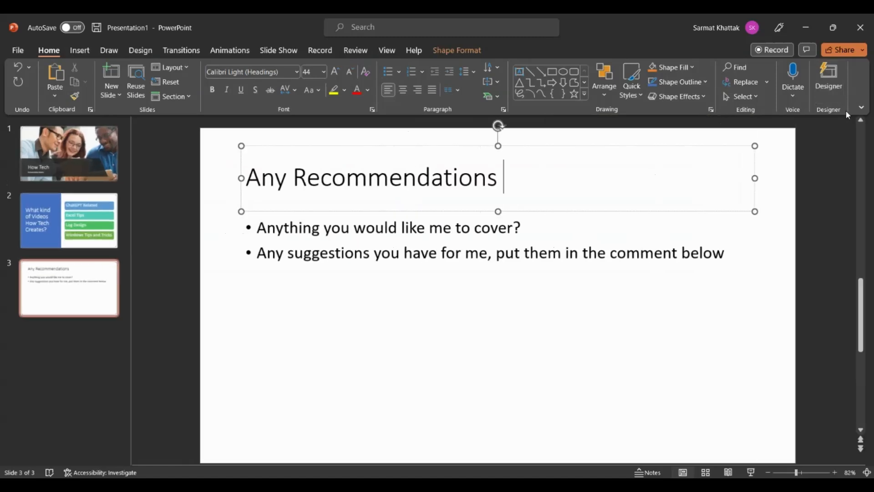
click(828, 78)
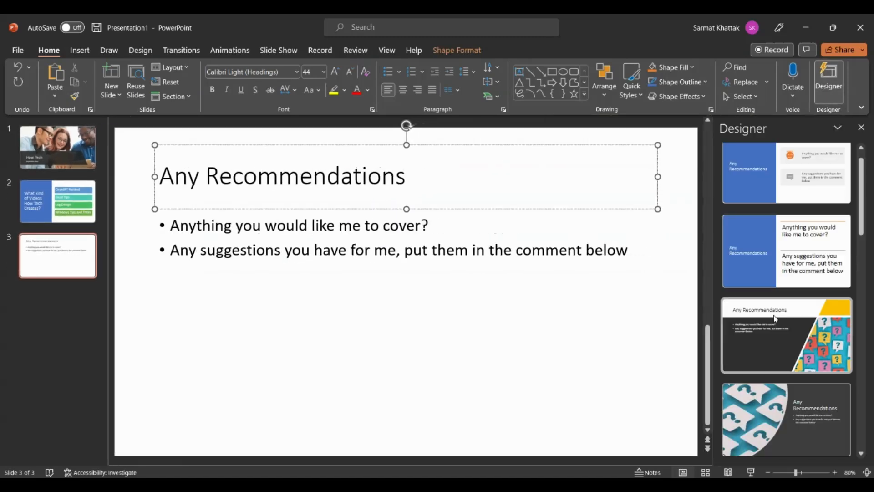
scroll(down, 3)
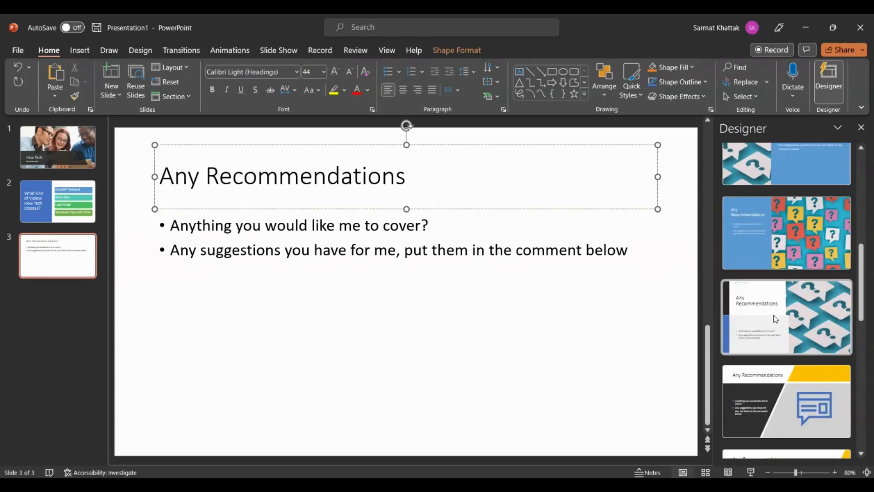
scroll(down, 3)
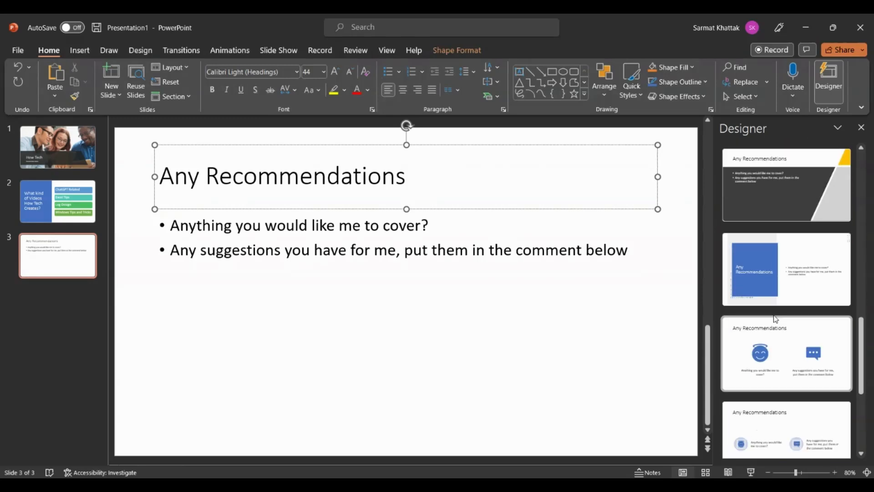
click(786, 353)
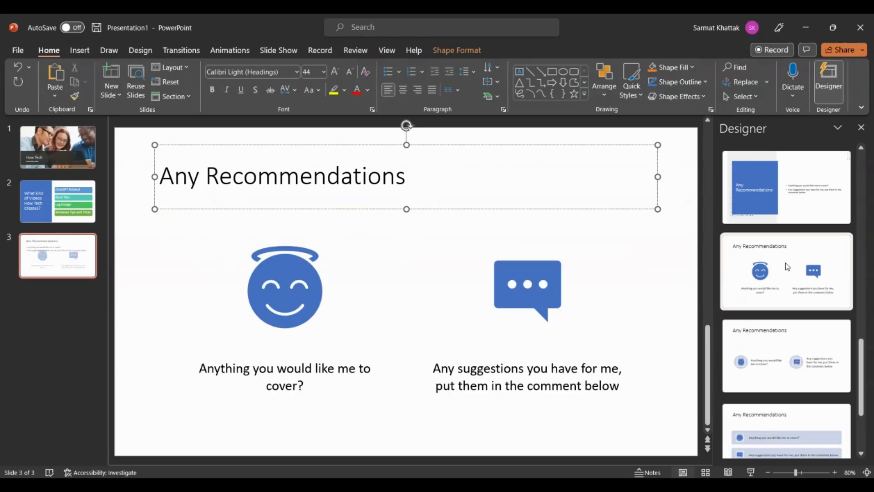
click(786, 271)
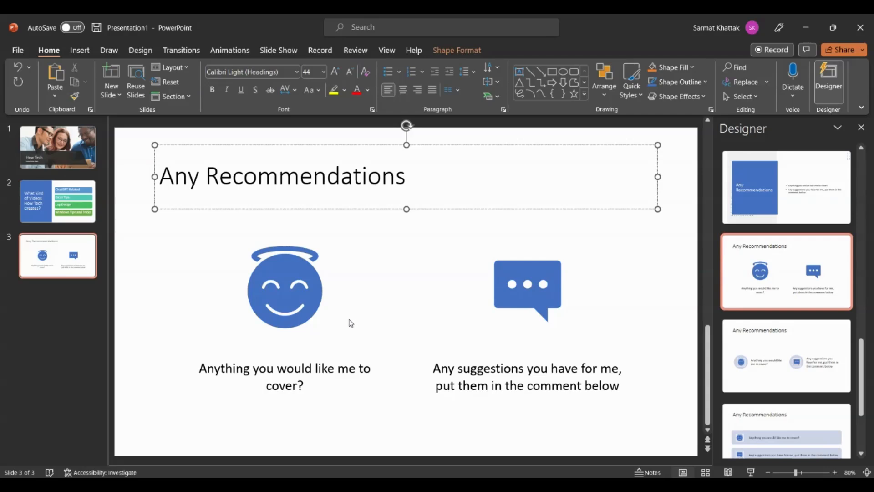
mouse_move(745, 380)
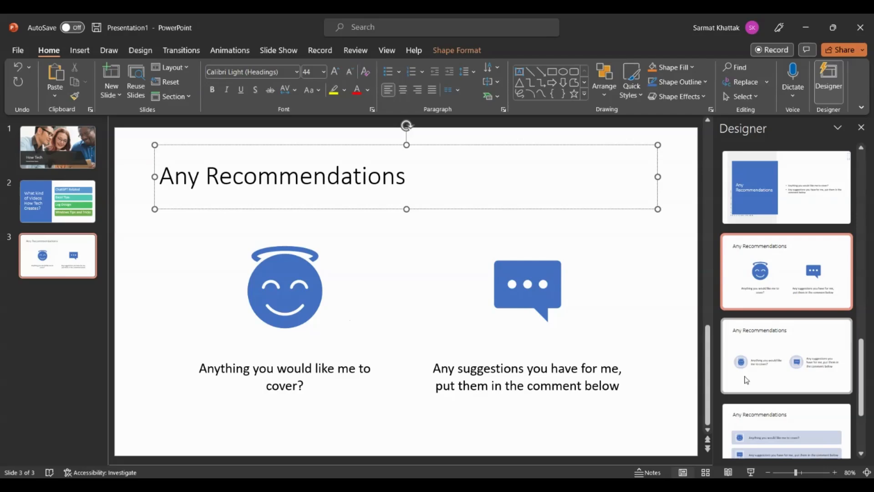
mouse_move(565, 374)
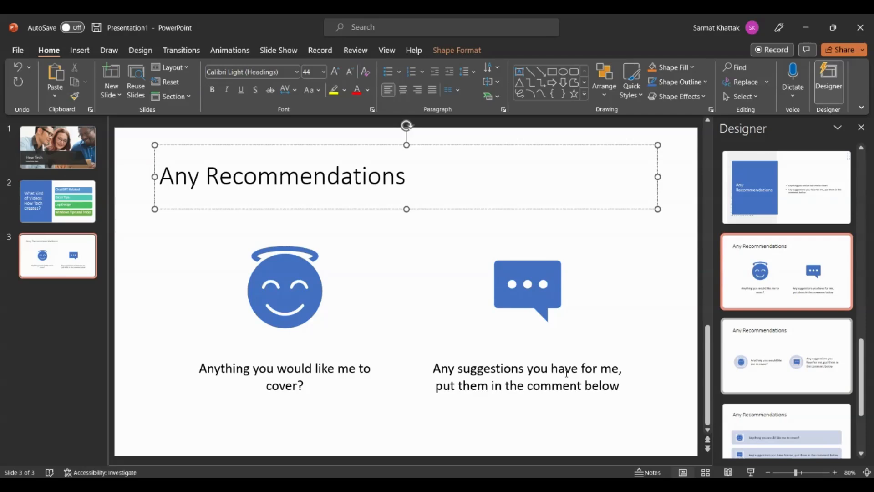
mouse_move(501, 327)
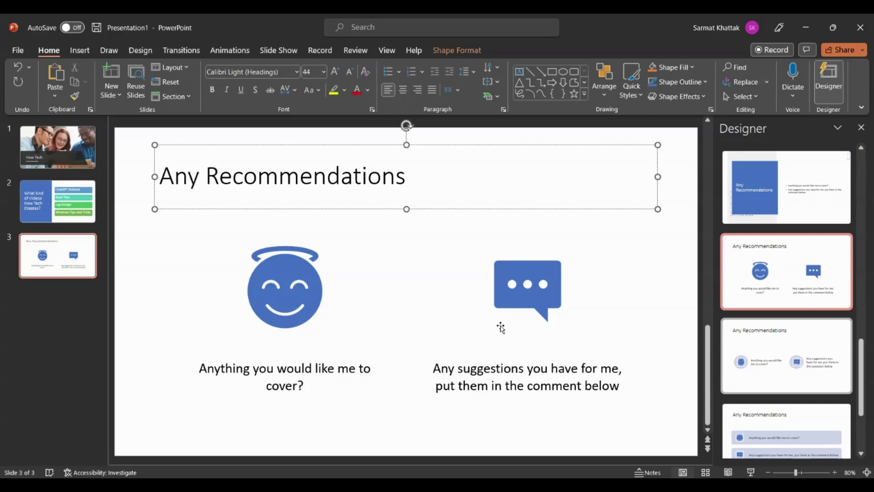
mouse_move(796, 363)
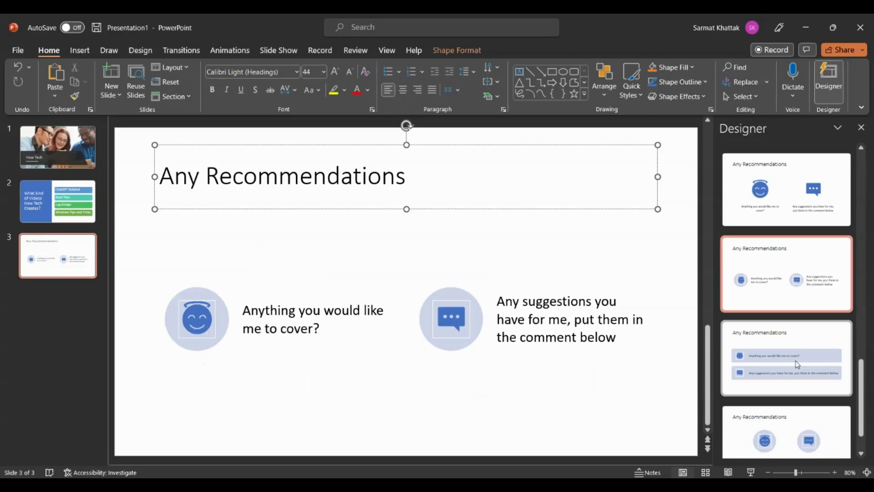
Preview shaded-band, circled-icon and question-mark Designer ideas, then apply the blue title-panel design.
click(786, 190)
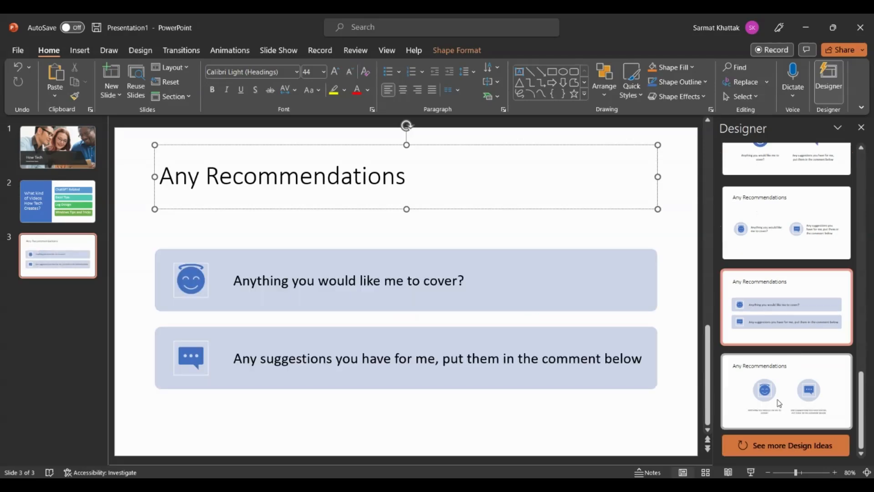
click(786, 222)
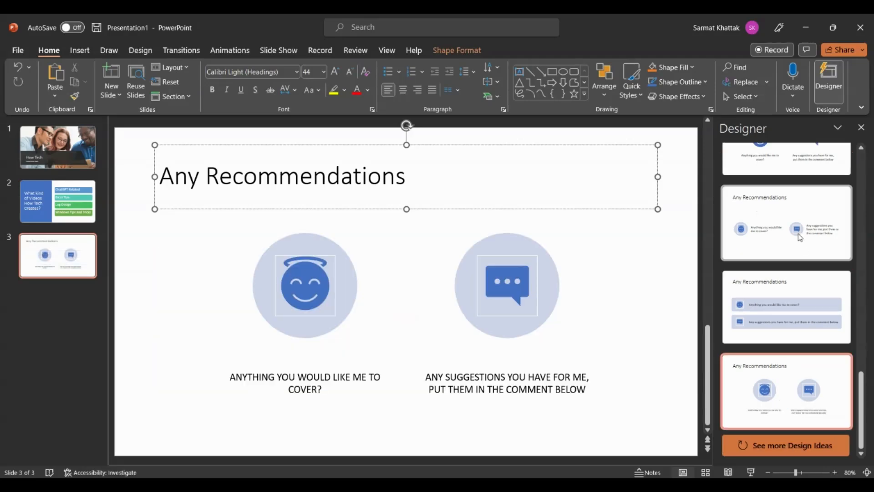
scroll(down, 3)
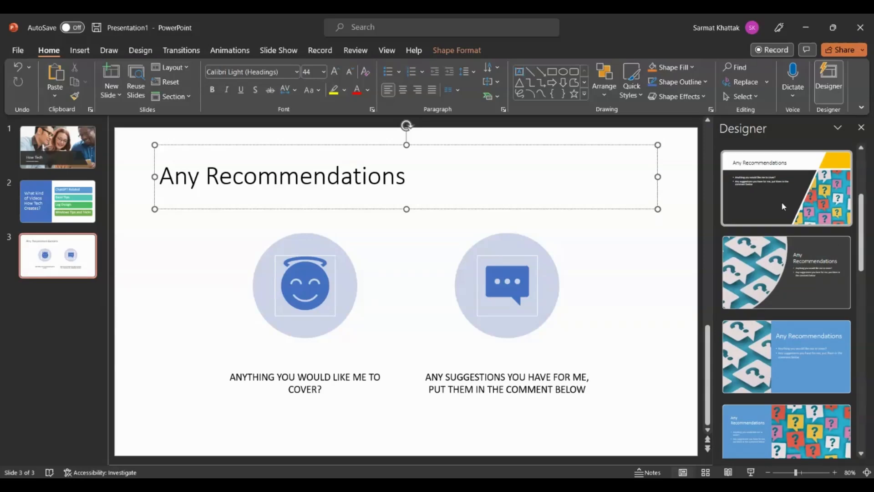
click(786, 272)
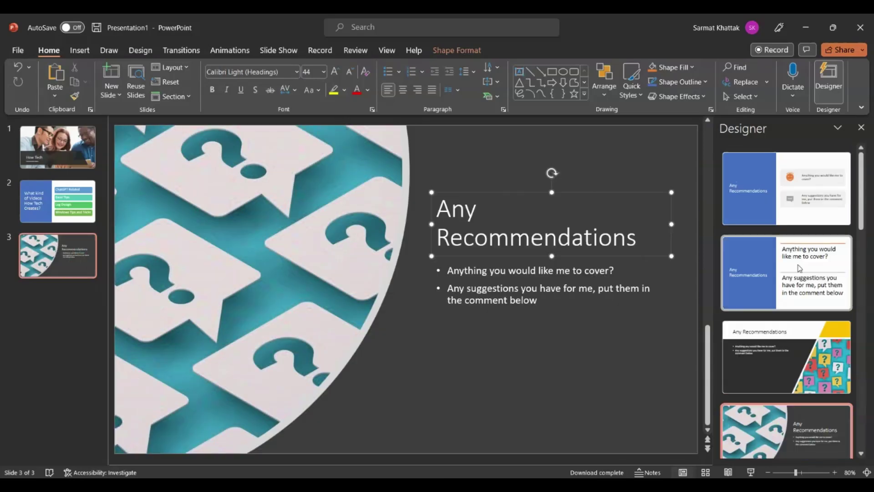
click(785, 189)
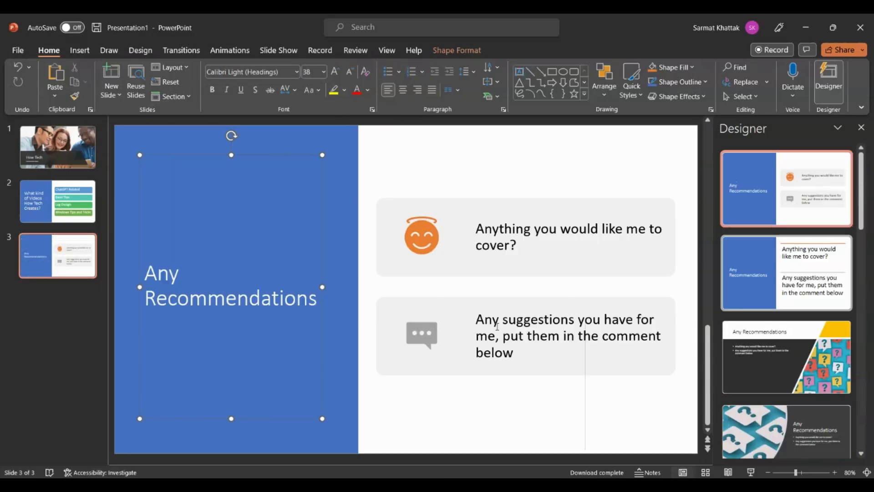